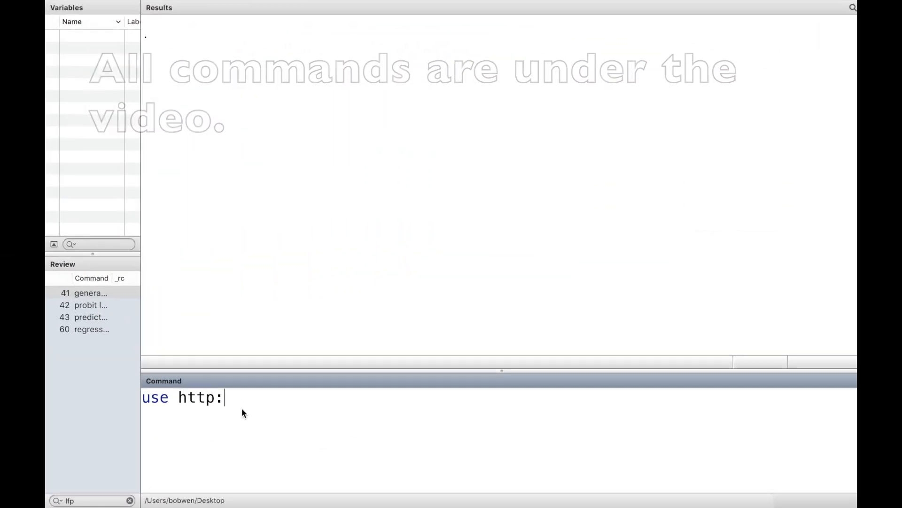
- Load the womenwk dataset and summarize wage, education, age, children and married
{"action": "type", "text": "//www.stata-press.com/data/r13/womenwk,"}
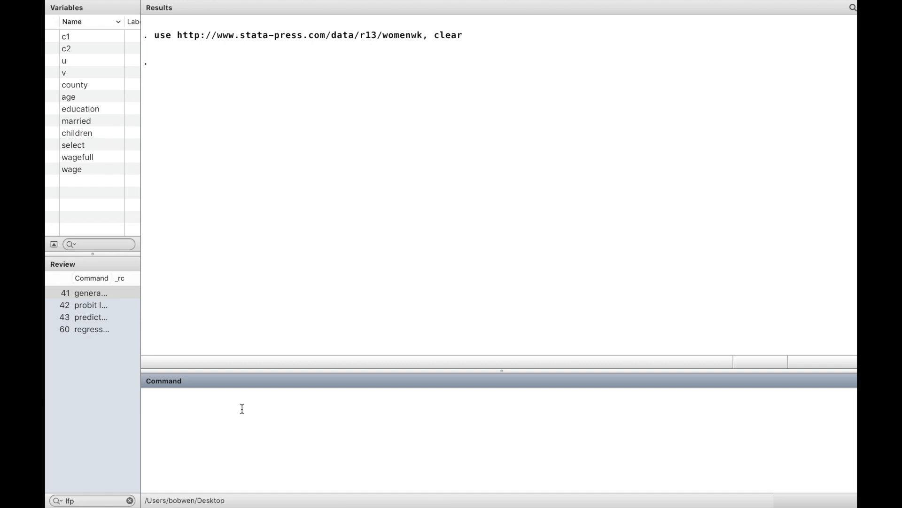
{"action": "type", "text": "sum"}
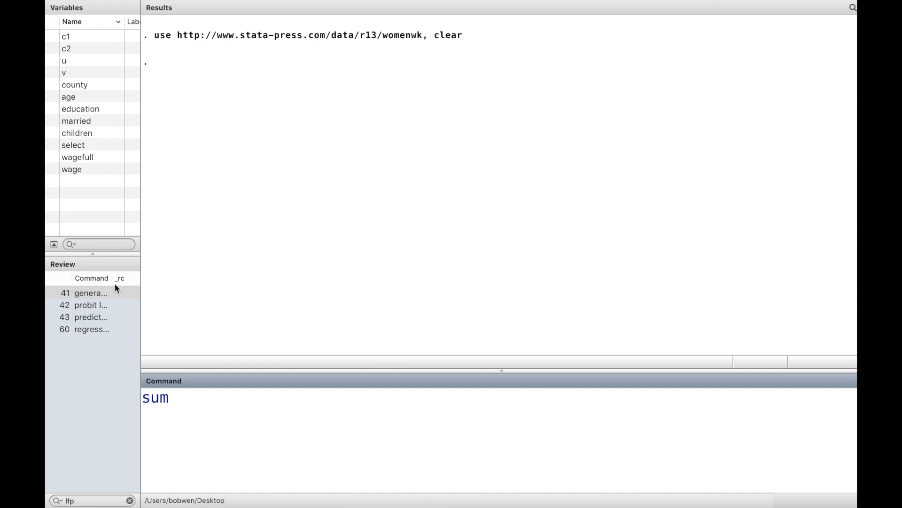
{"action": "key", "text": "Return"}
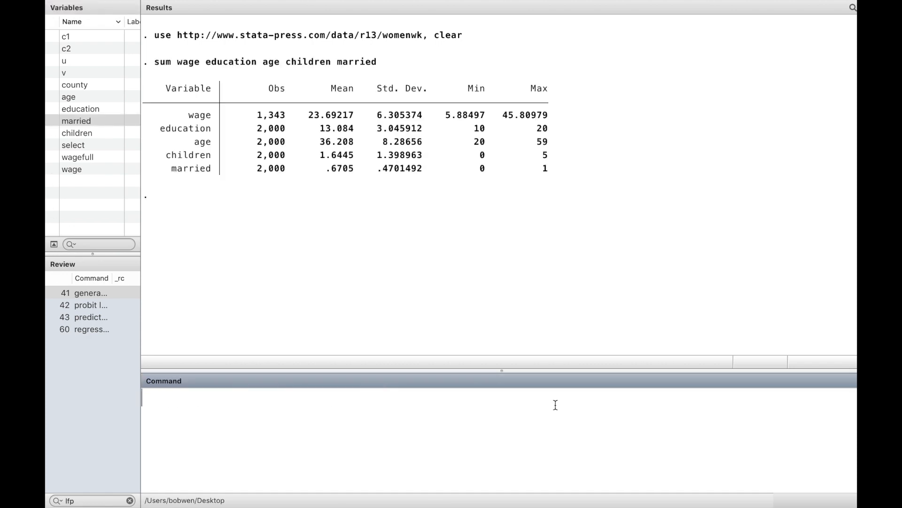
{"action": "mouse_move", "coordinate": [460, 286]}
{"action": "type", "text": "regress"}
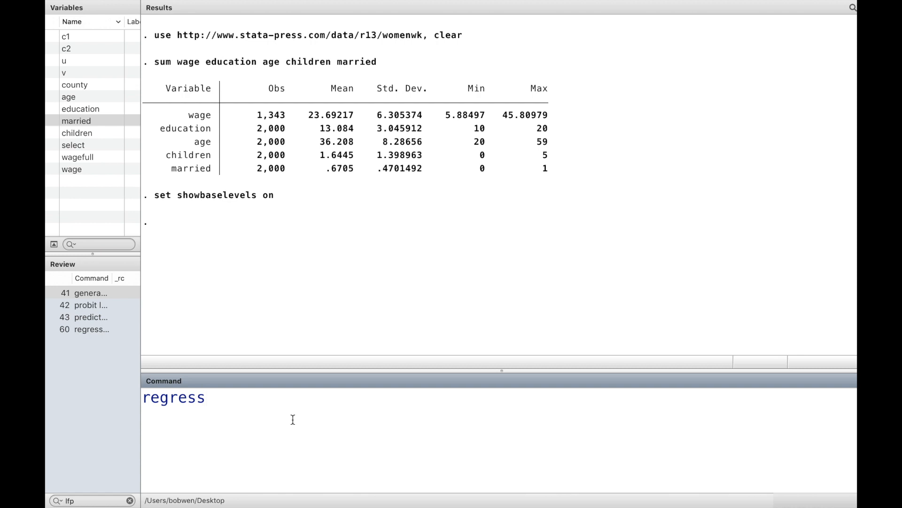
- Regress wage on education and age by OLS
{"action": "type", "text": "wa"}
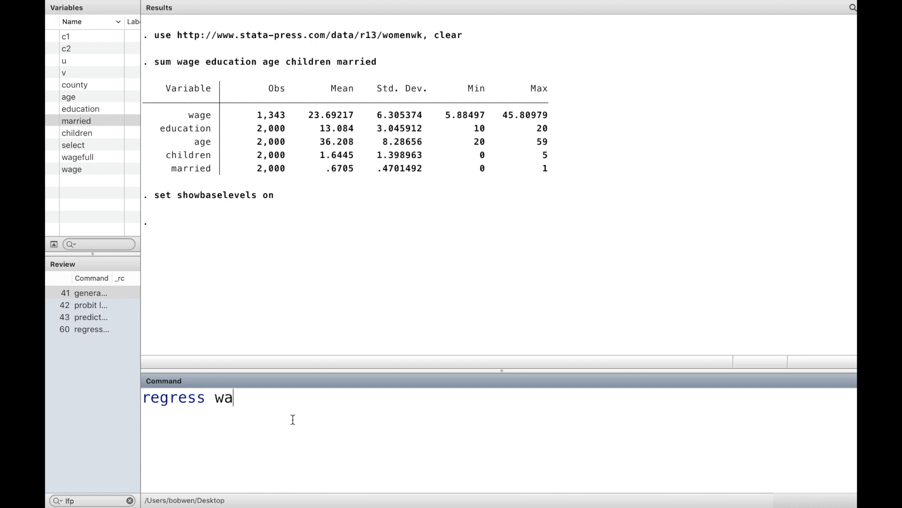
{"action": "type", "text": "ge"}
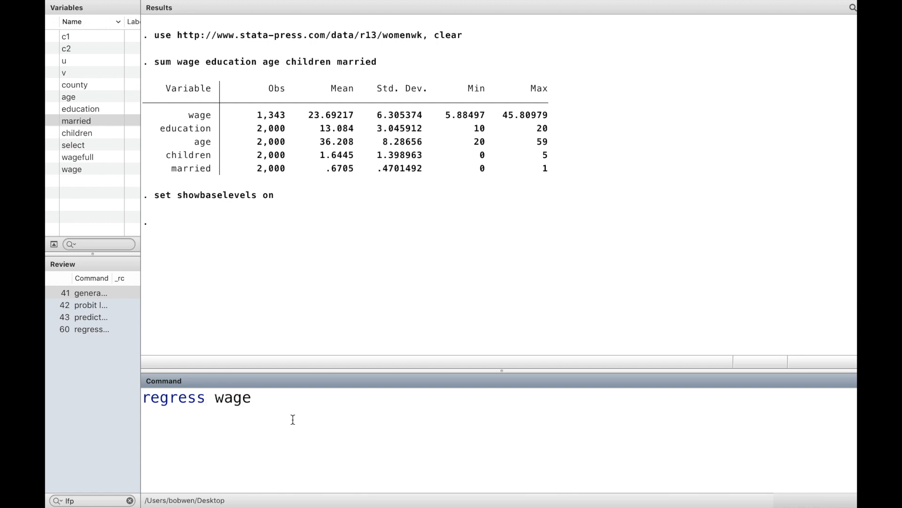
{"action": "type", "text": "edu"}
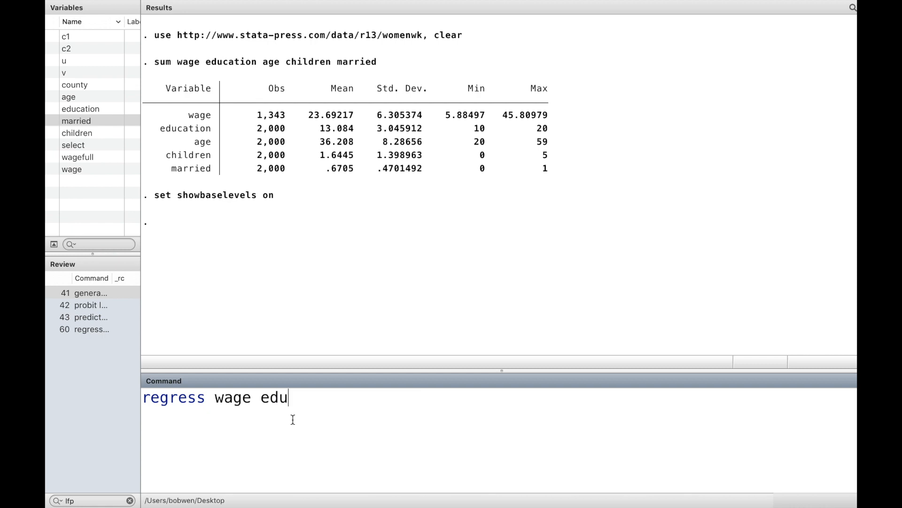
{"action": "type", "text": "ca"}
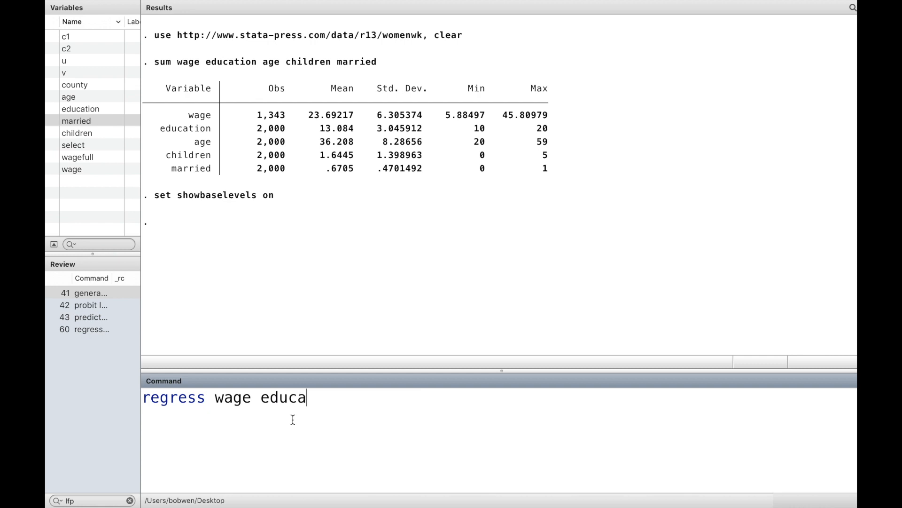
{"action": "type", "text": "tion"}
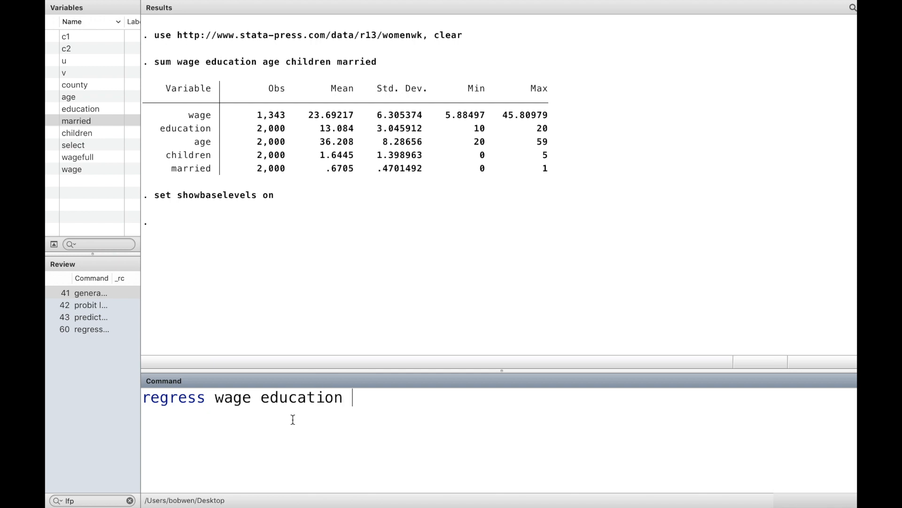
{"action": "type", "text": "age"}
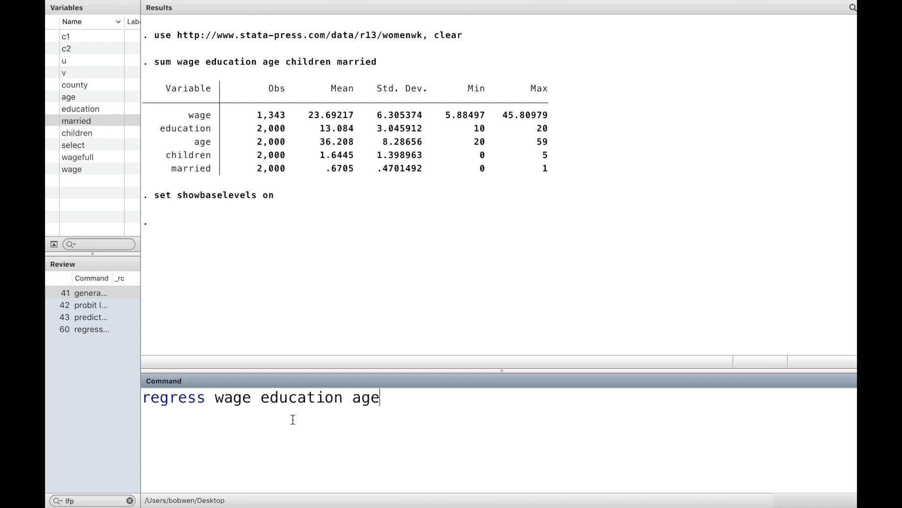
{"action": "key", "text": "Return"}
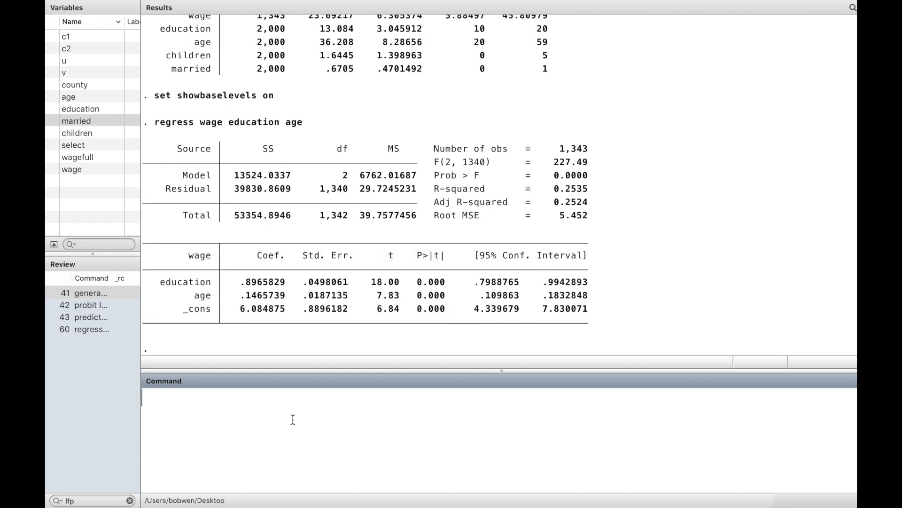
- Store the OLS estimates as model_ols
{"action": "type", "text": "estimates store"}
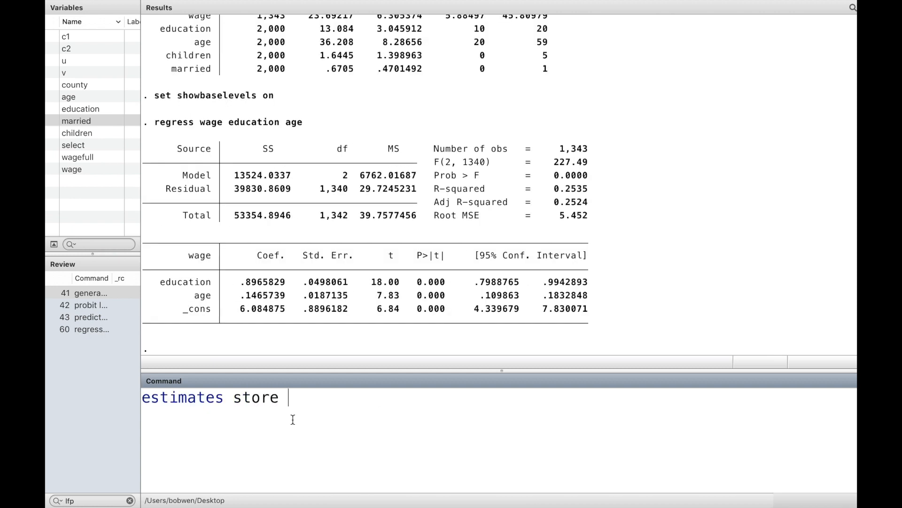
{"action": "type", "text": "model_"}
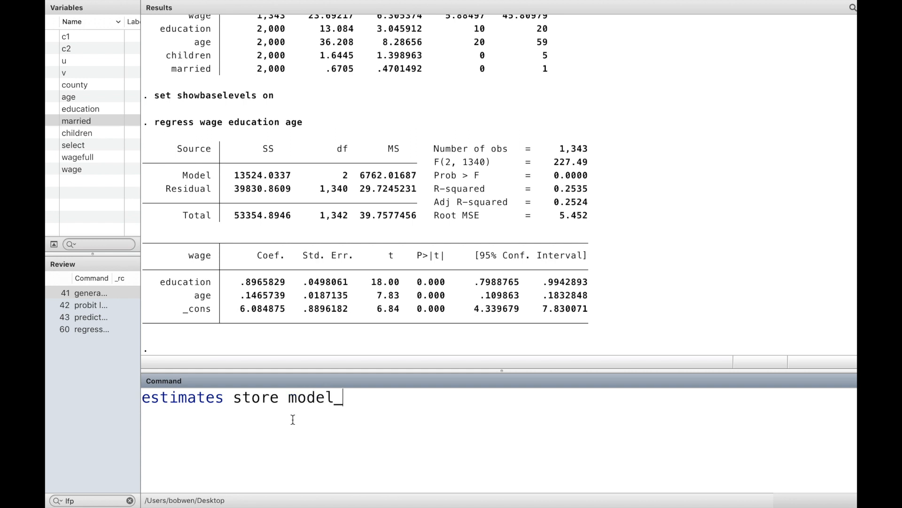
{"action": "type", "text": "ols"}
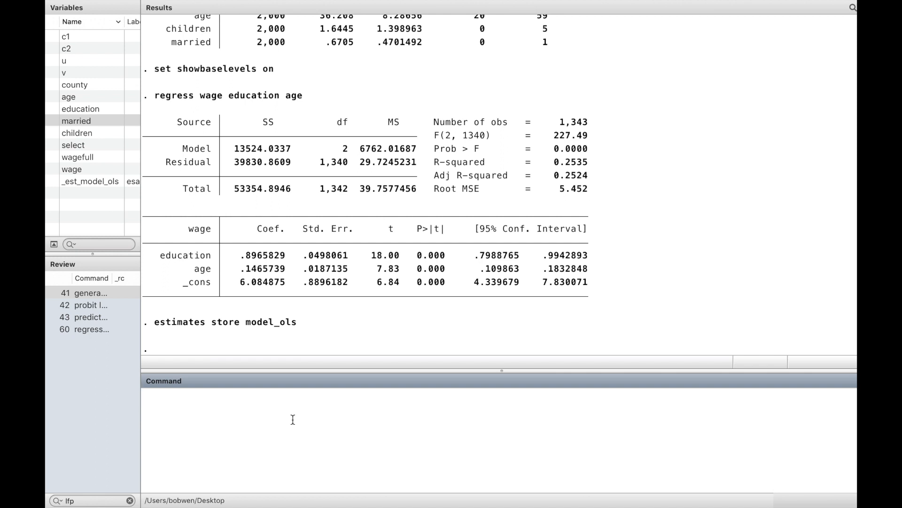
- Write the heckman wage education age command with select(education age children married) and the twostep option
{"action": "type", "text": "heck"}
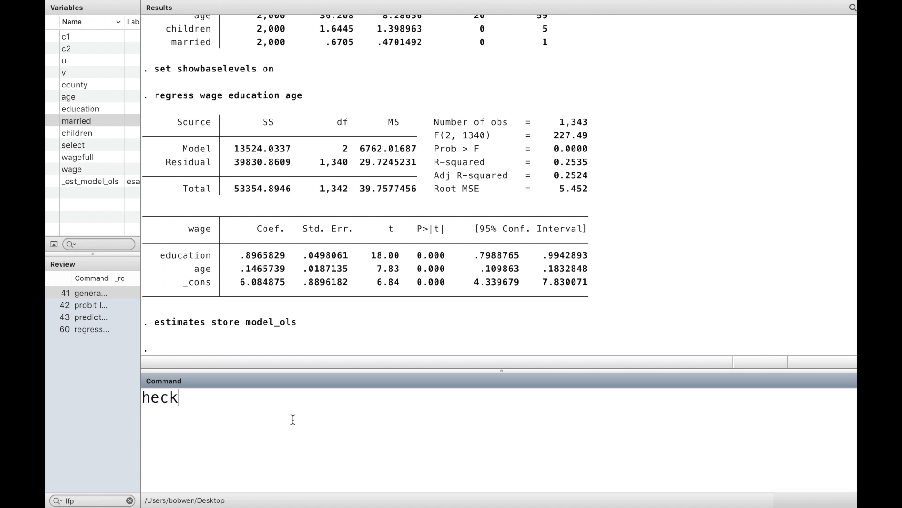
{"action": "type", "text": "man"}
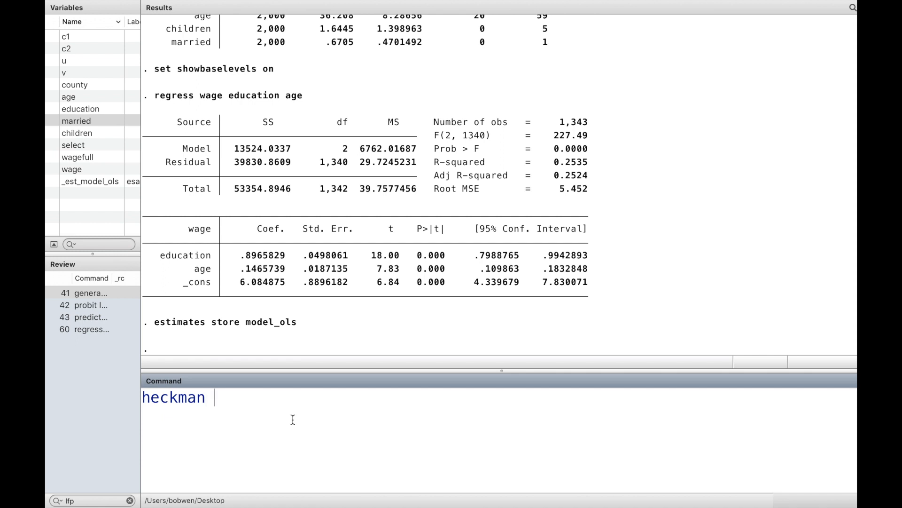
{"action": "type", "text": "wage"}
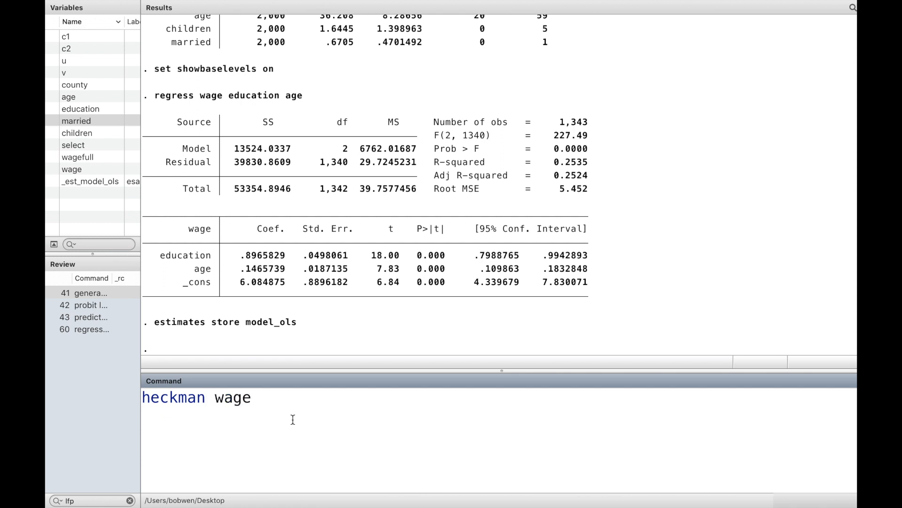
{"action": "type", "text": "education"}
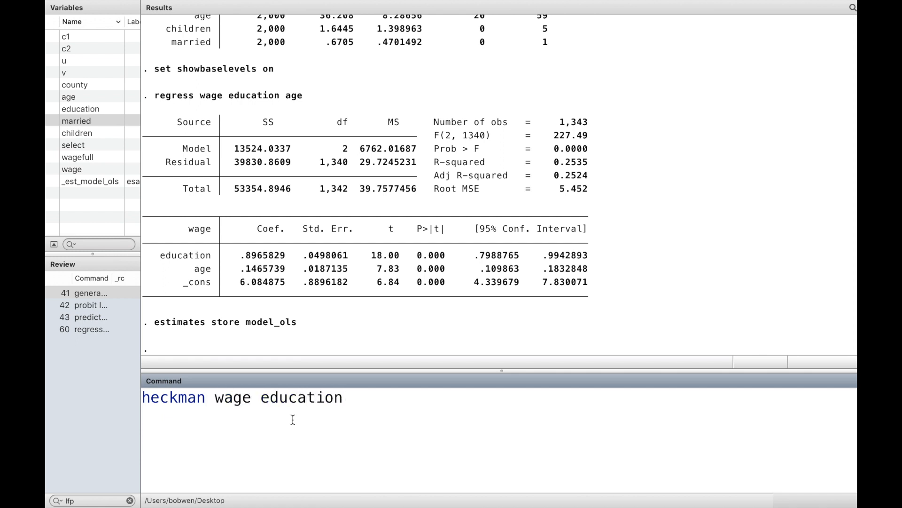
{"action": "type", "text": "age,"}
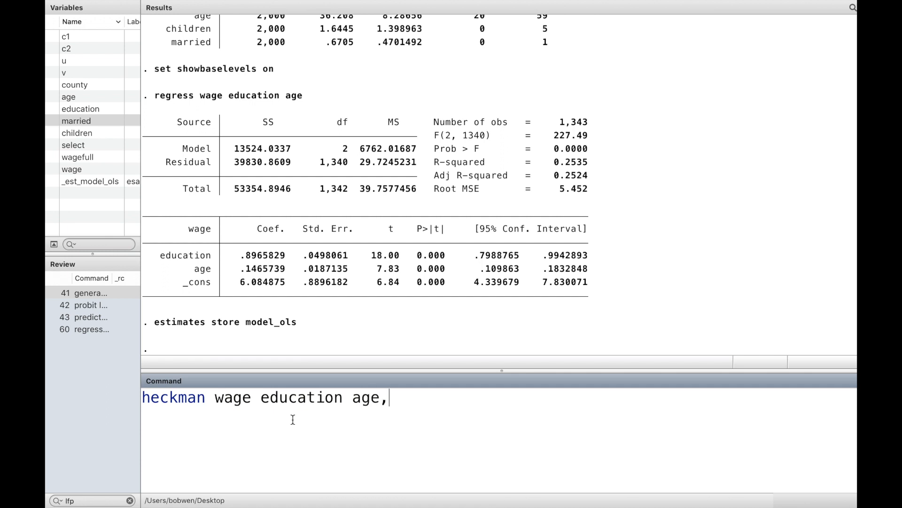
{"action": "type", "text": "se"}
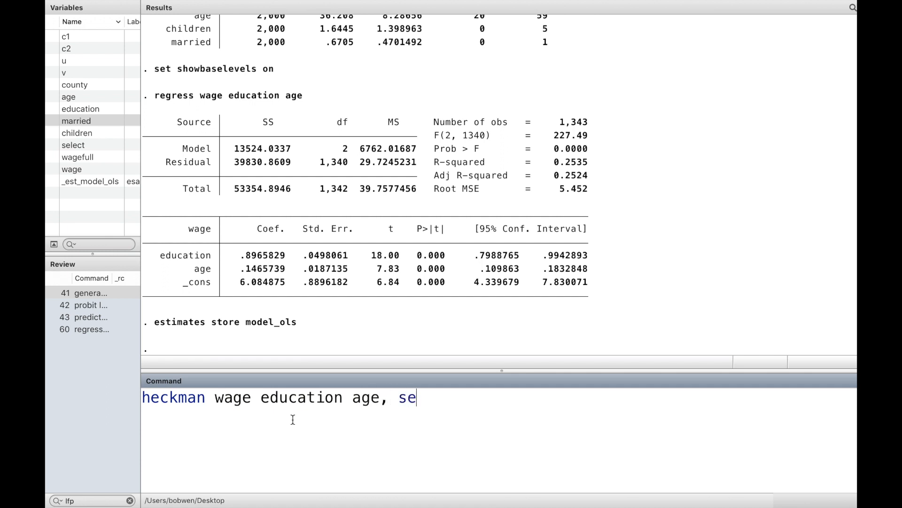
{"action": "type", "text": "lect"}
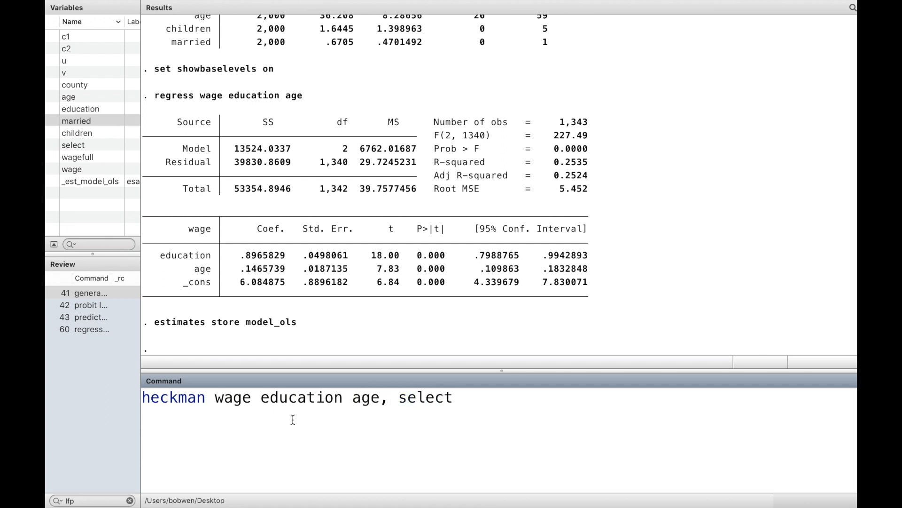
{"action": "type", "text": "(e"}
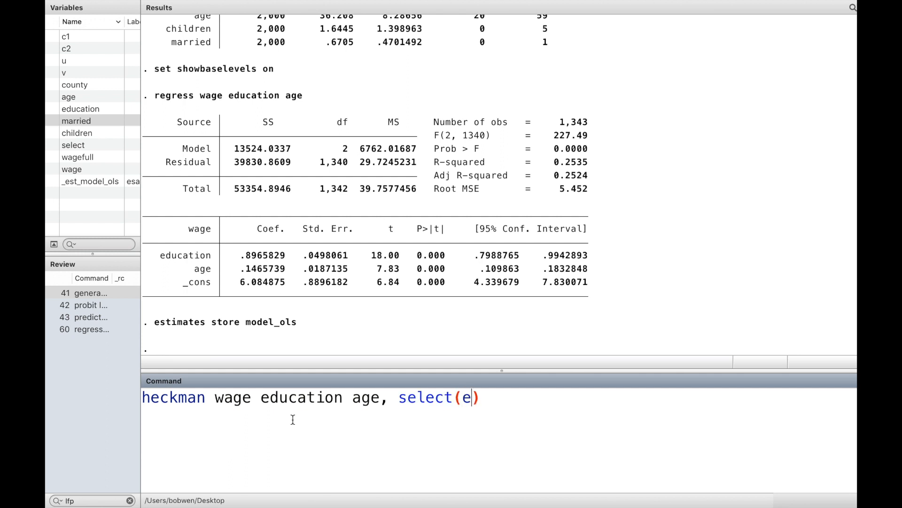
{"action": "type", "text": "duca"}
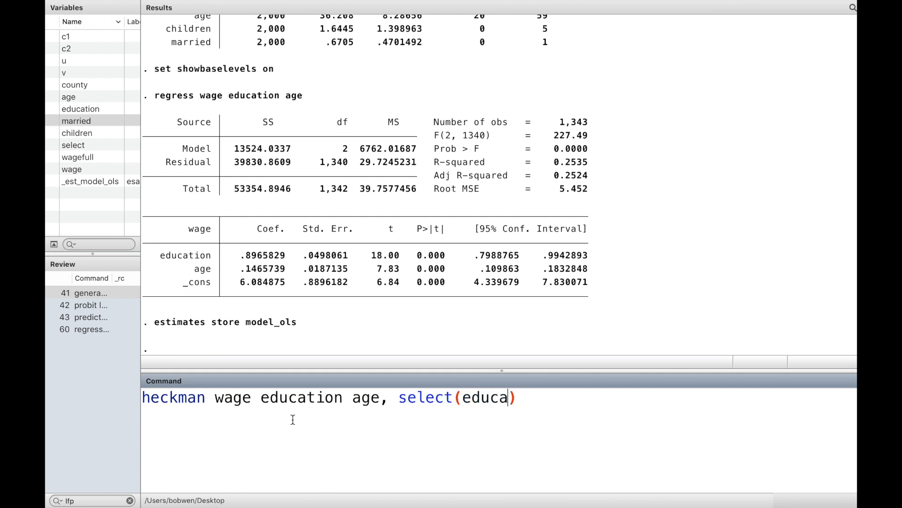
{"action": "type", "text": "tion"}
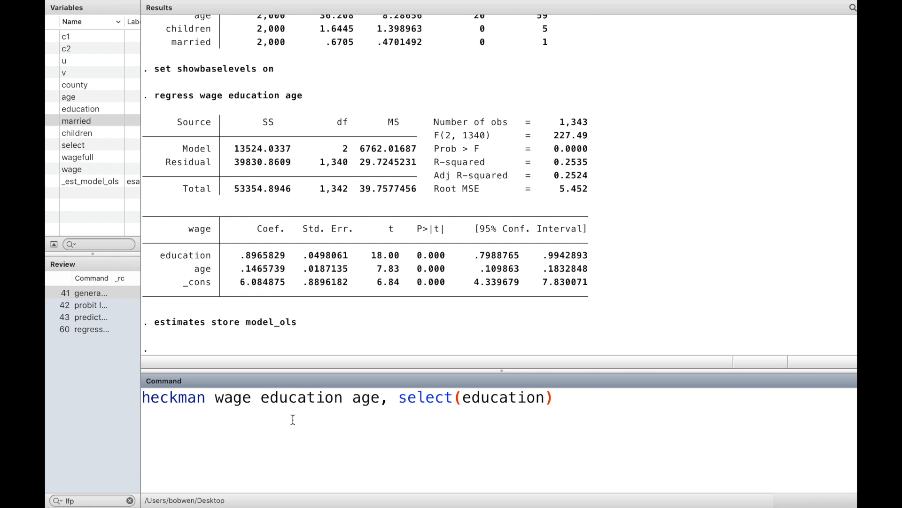
{"action": "type", "text": "age"}
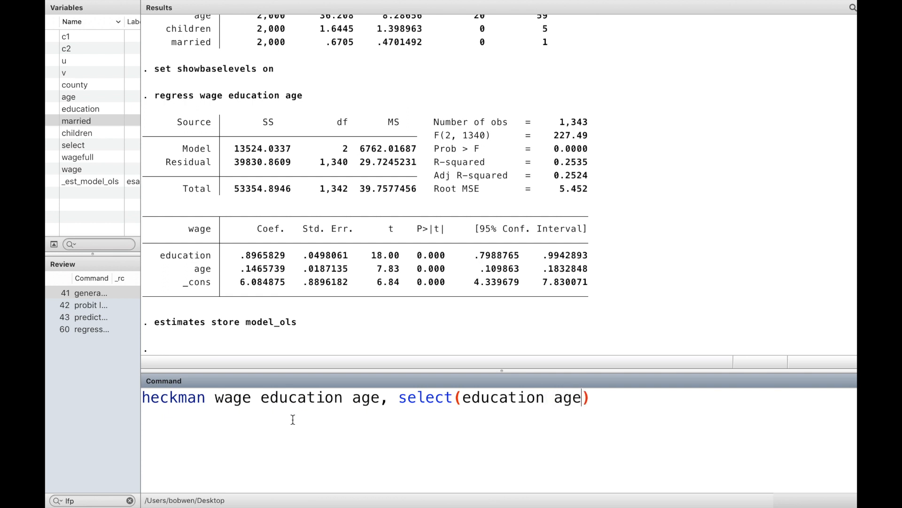
{"action": "type", "text": "chil"}
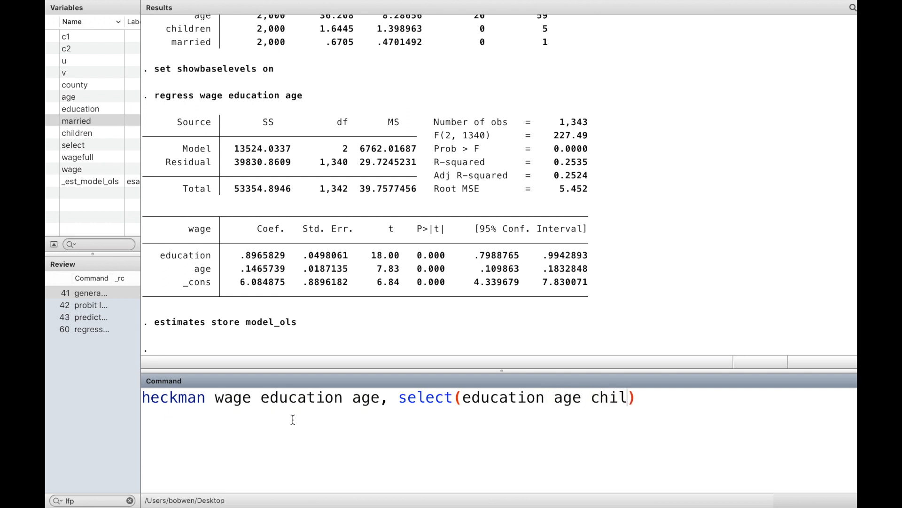
{"action": "type", "text": "dren"}
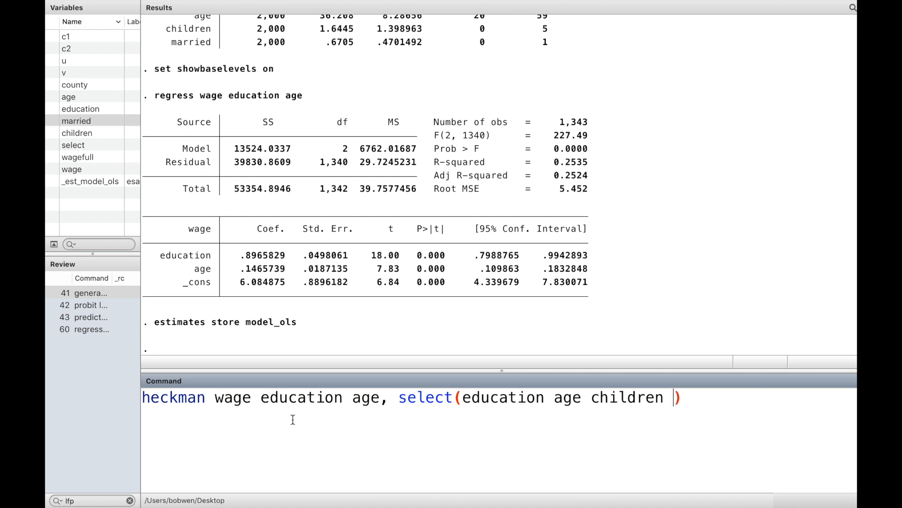
{"action": "type", "text": "married"}
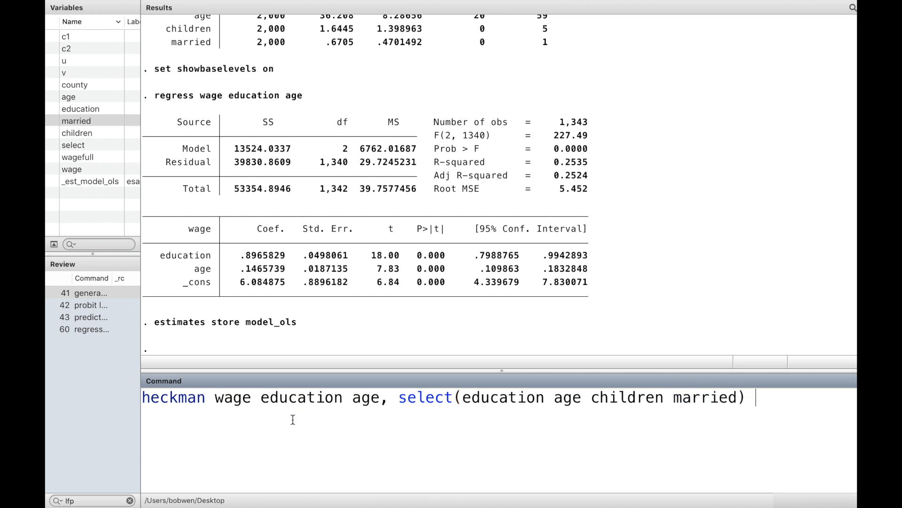
{"action": "type", "text": "twost"}
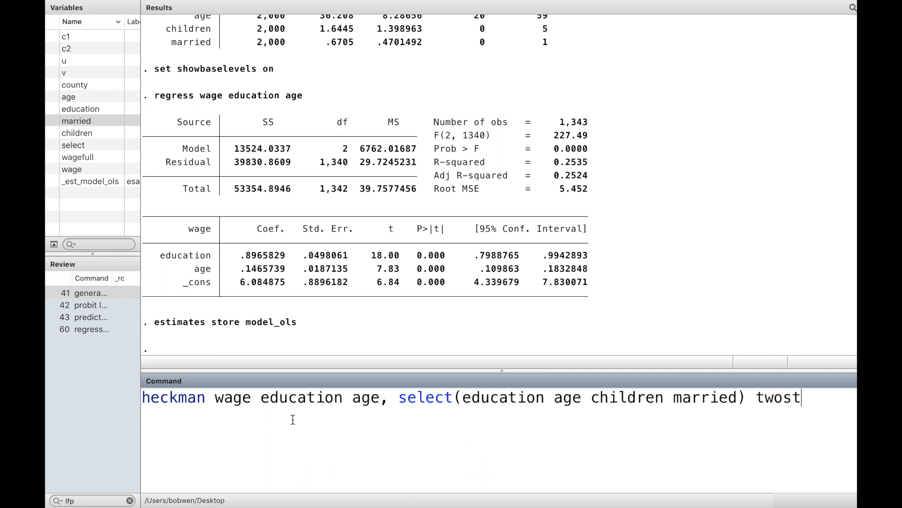
{"action": "type", "text": "ep"}
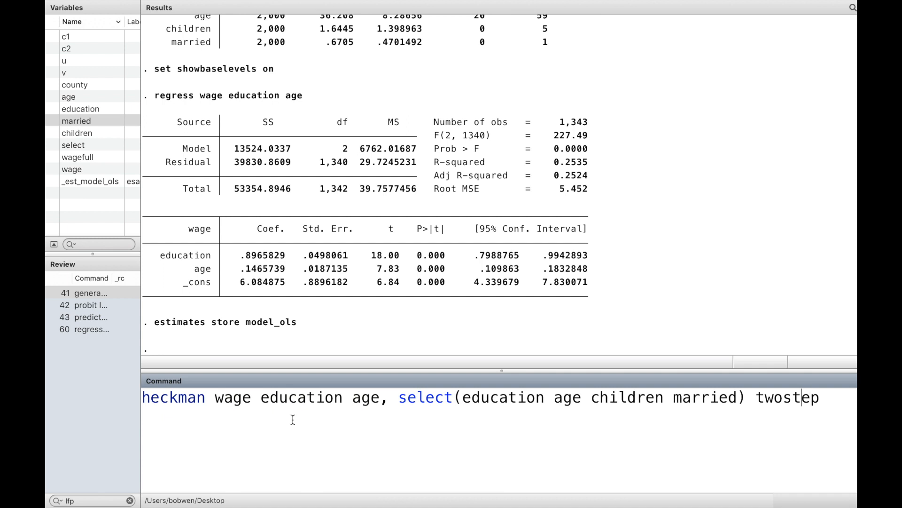
- Make married an indicator (i.married) in the selection equation and run the two-step Heckman model
{"action": "left_click", "coordinate": [670, 397]}
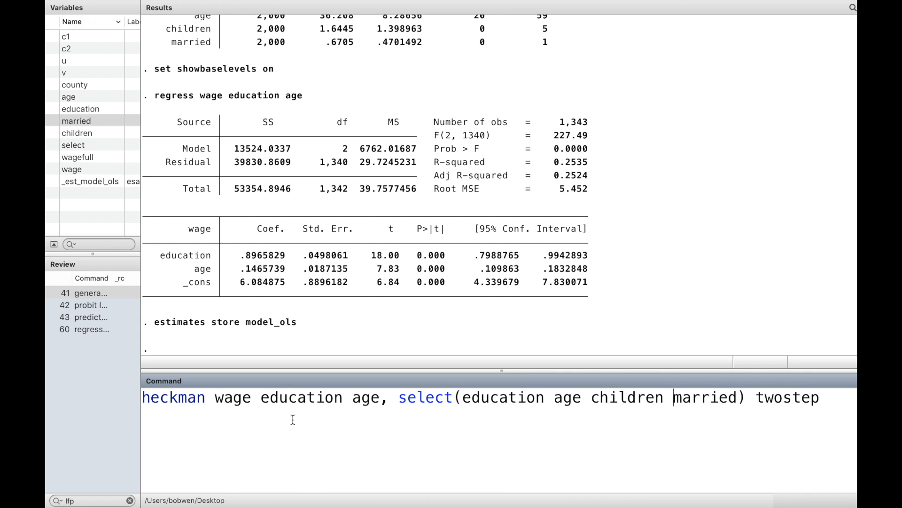
{"action": "type", "text": "i."}
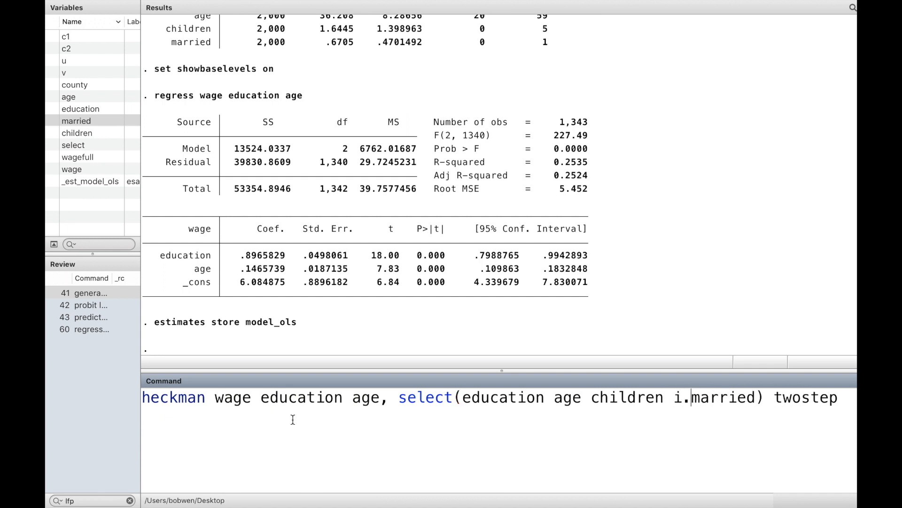
{"action": "key", "text": "Return"}
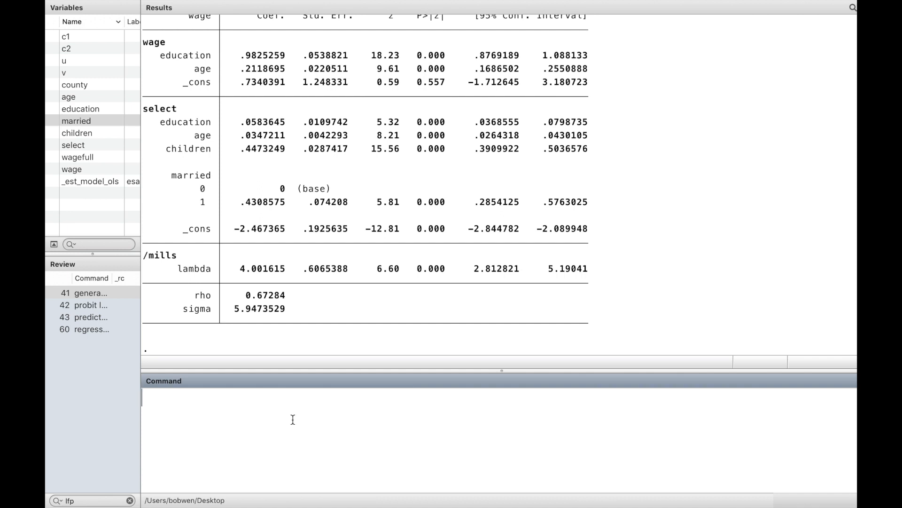
- Store the Heckman estimates as model_ss
{"action": "type", "text": "estimates store model_"}
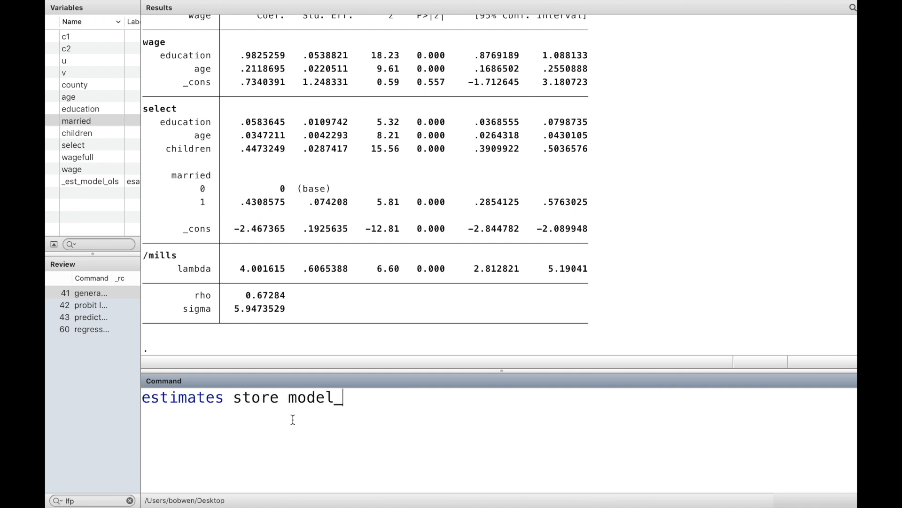
{"action": "key", "text": "Return"}
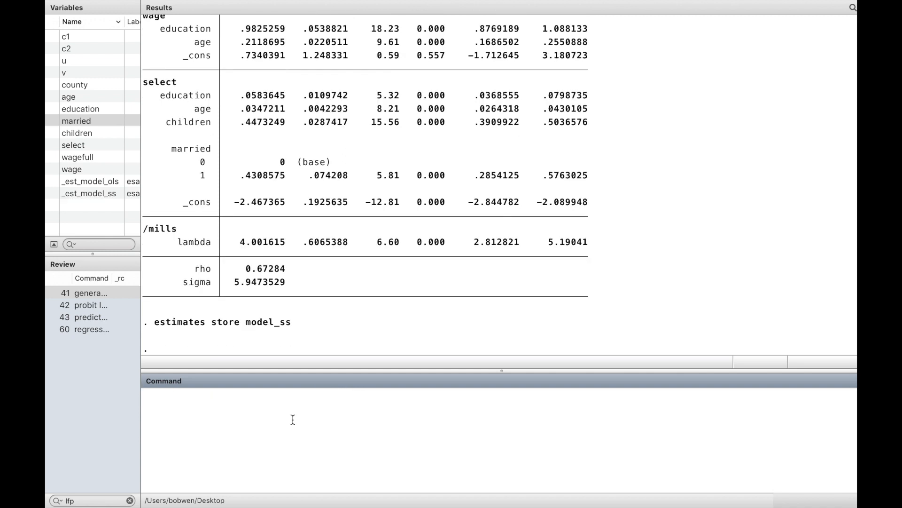
- Produce an estimates table of model_ols and model_ss with b(%9.4f) and significance stars
{"action": "type", "text": "estimates"}
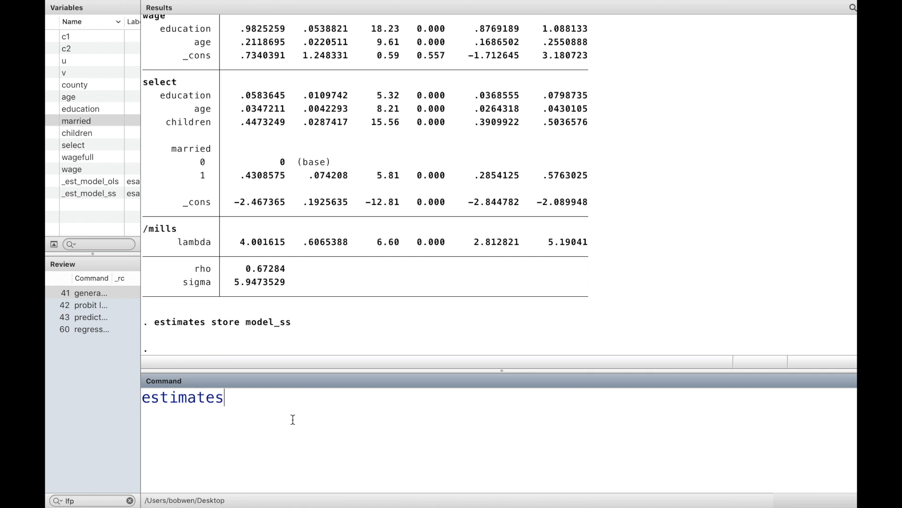
{"action": "type", "text": "table"}
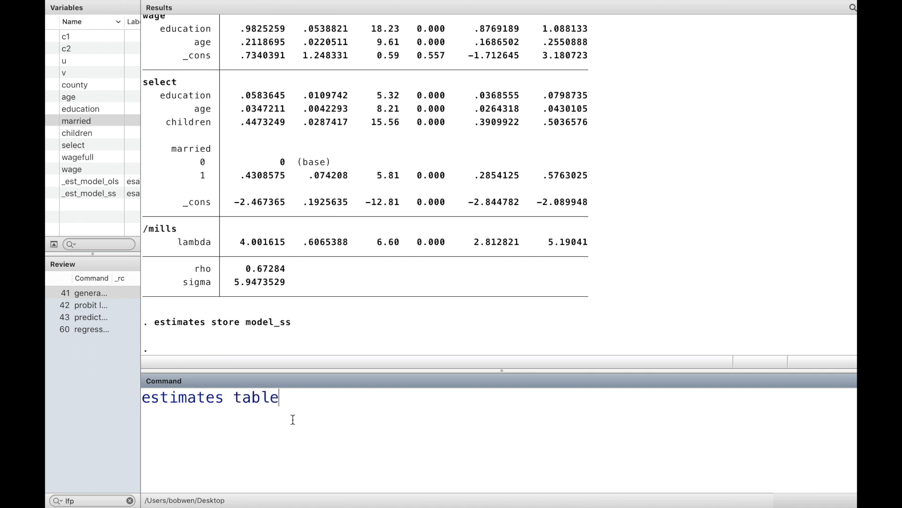
{"action": "type", "text": "model"}
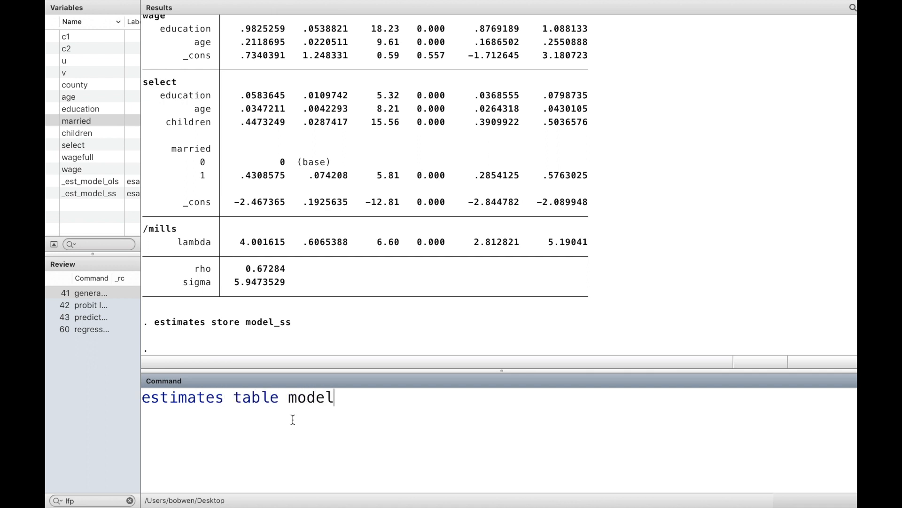
{"action": "type", "text": "_ols"}
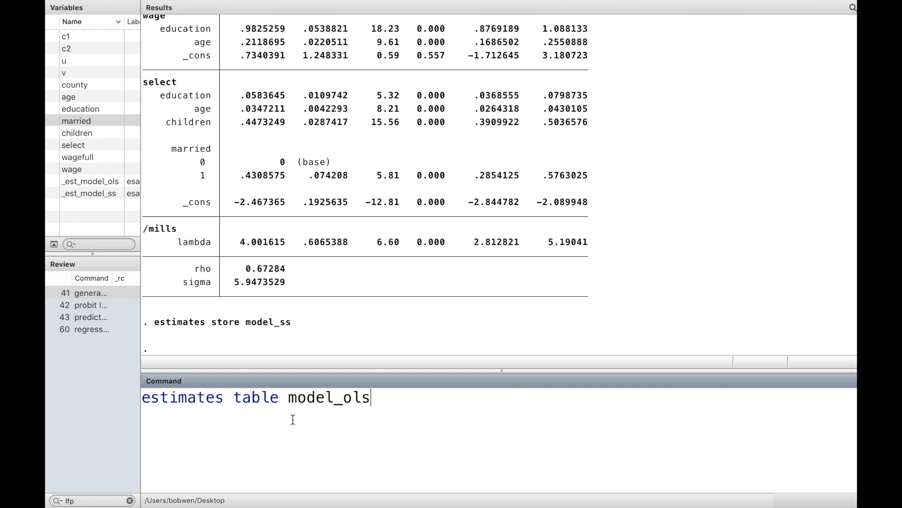
{"action": "type", "text": "model_"}
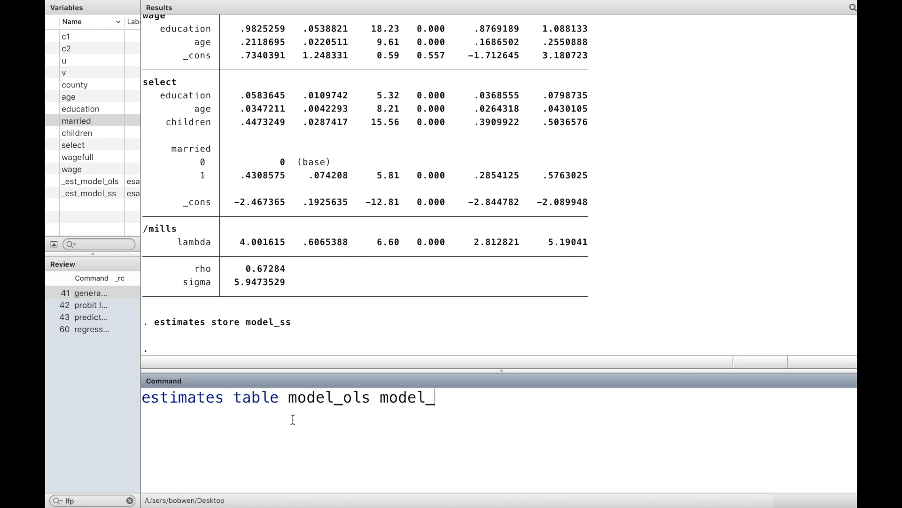
{"action": "type", "text": "ss"}
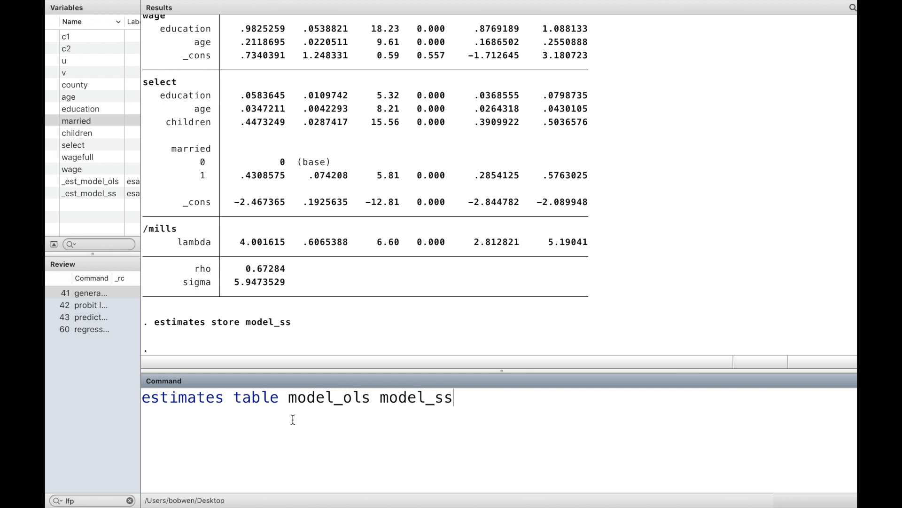
{"action": "type", "text": ", b("}
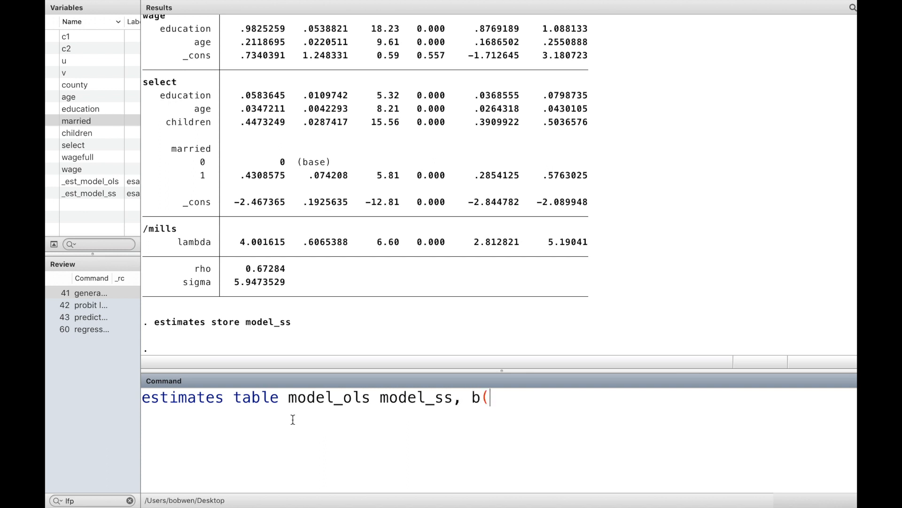
{"action": "type", "text": ")"}
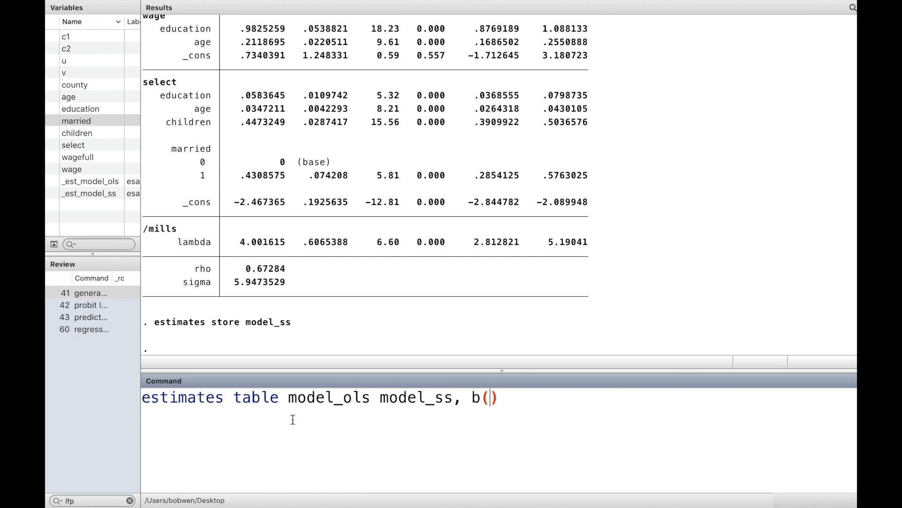
{"action": "key", "text": "Return"}
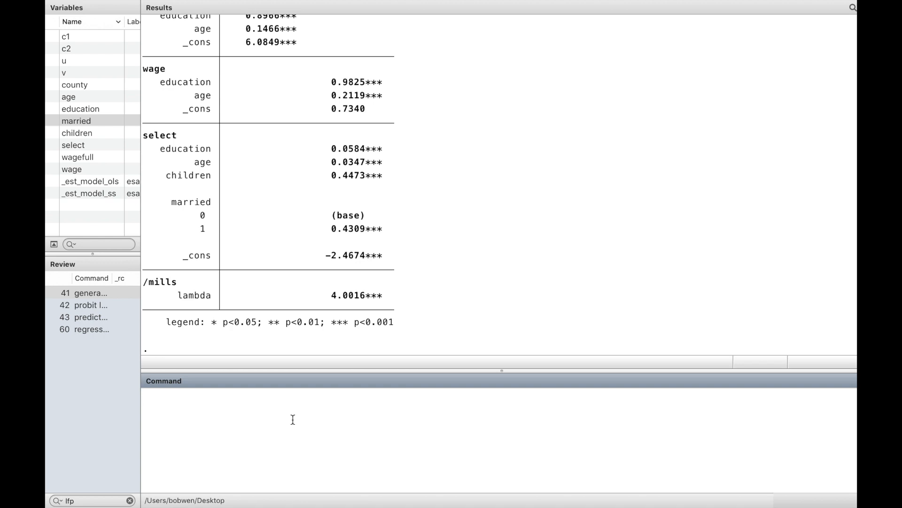
- Scroll the Results window to review the two-model comparison table
{"action": "scroll", "scroll_direction": "up", "scroll_amount": 3}
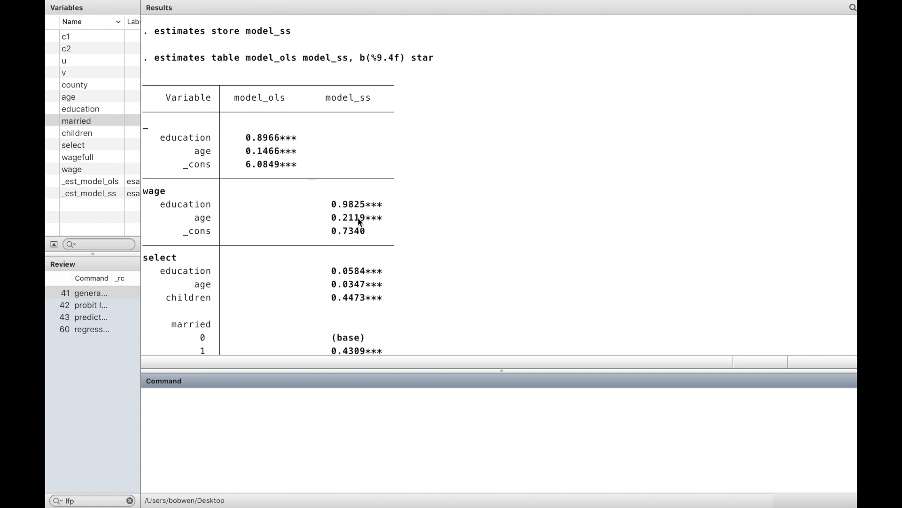
{"action": "scroll", "scroll_direction": "down", "scroll_amount": 3}
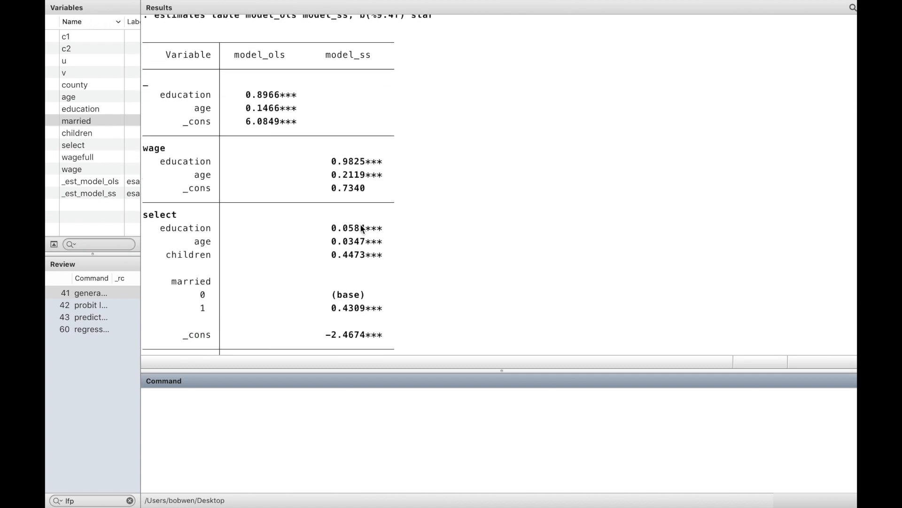
{"action": "scroll", "scroll_direction": "down", "scroll_amount": 3}
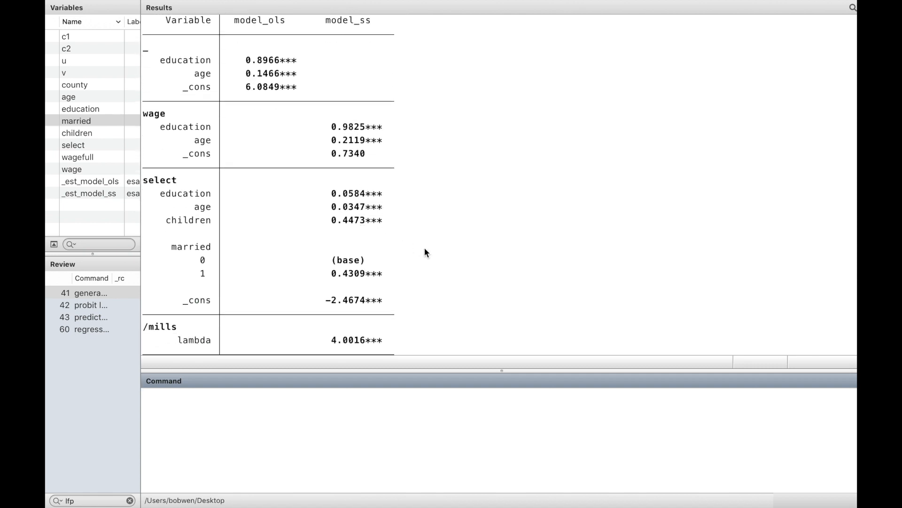
{"action": "scroll", "scroll_direction": "down", "scroll_amount": 3}
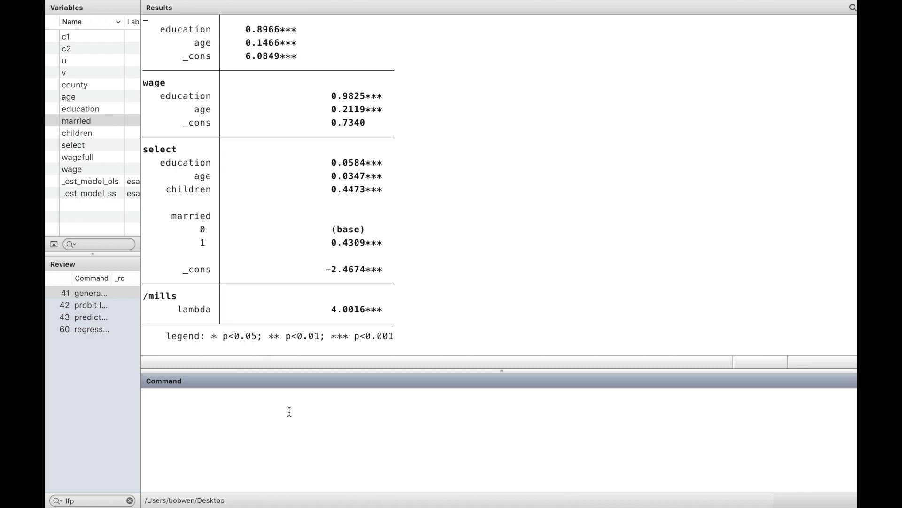
- Generate lfp=(wage!=.) flagging observations with non-missing wage
{"action": "type", "text": "generate l"}
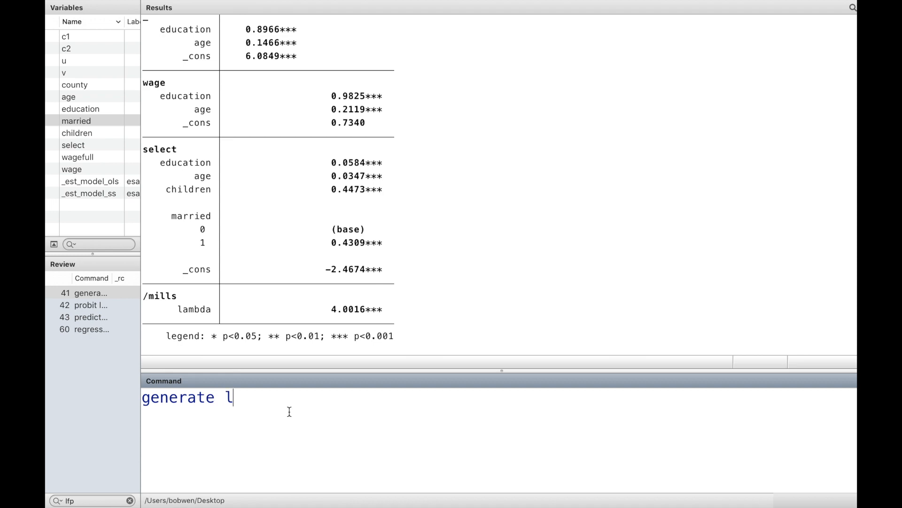
{"action": "type", "text": "fp"}
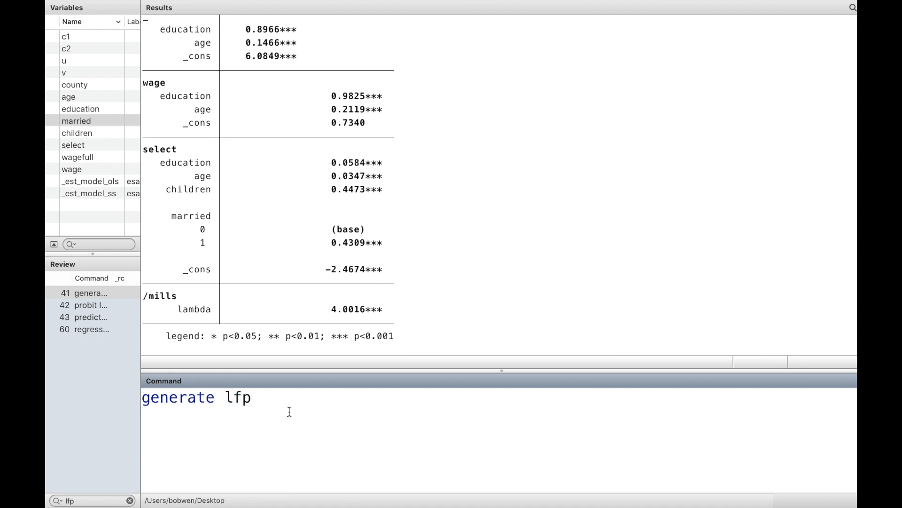
{"action": "type", "text": "="}
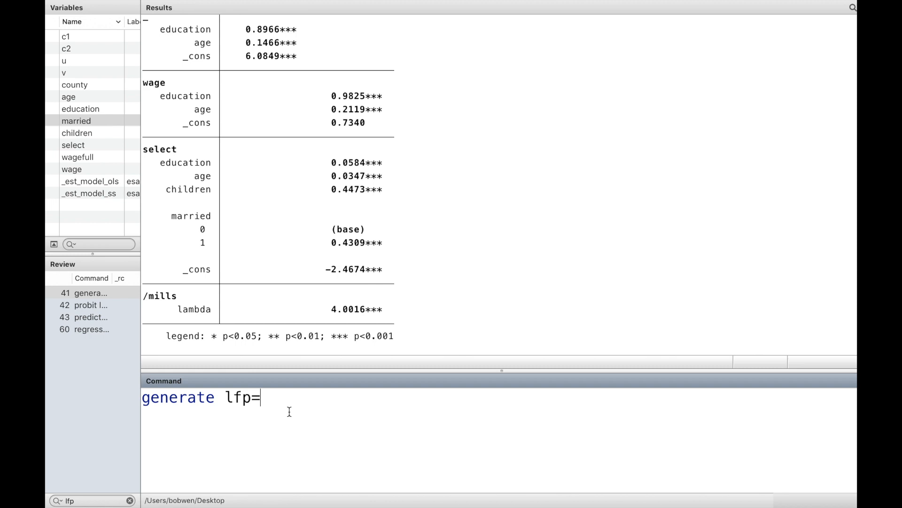
{"action": "type", "text": "(wage)"}
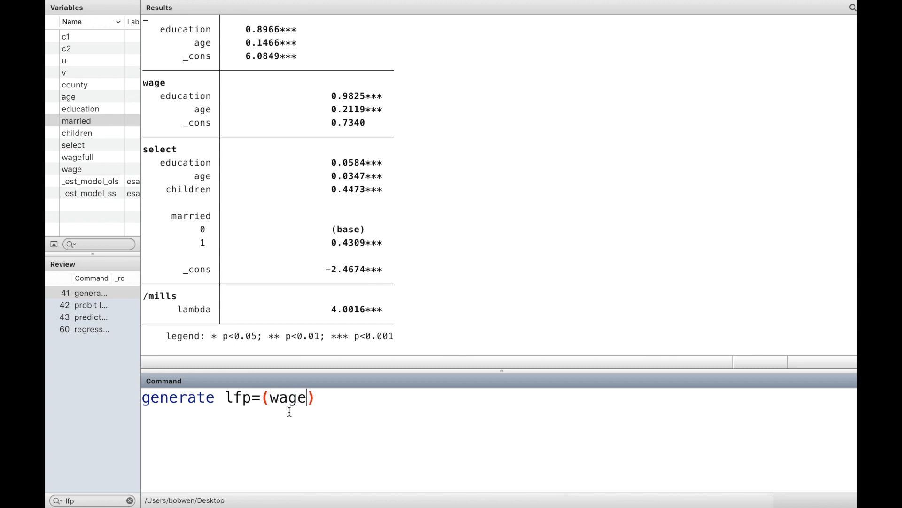
{"action": "type", "text": "!="}
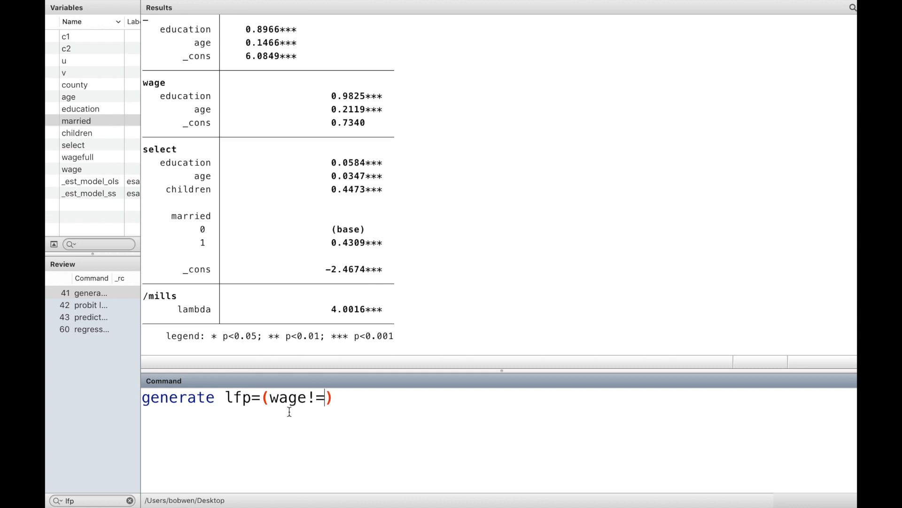
{"action": "key", "text": "Return"}
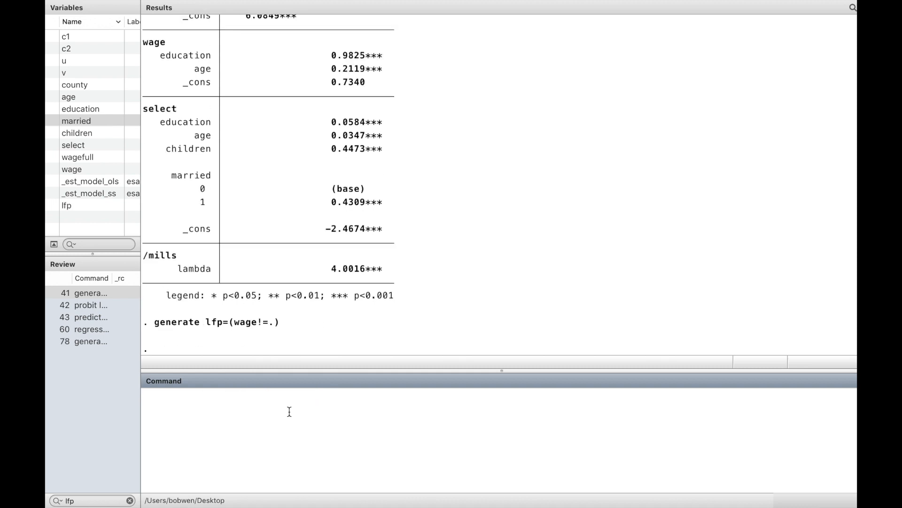
- Run a probit of lfp on education, age, children and i.married
{"action": "type", "text": "prob"}
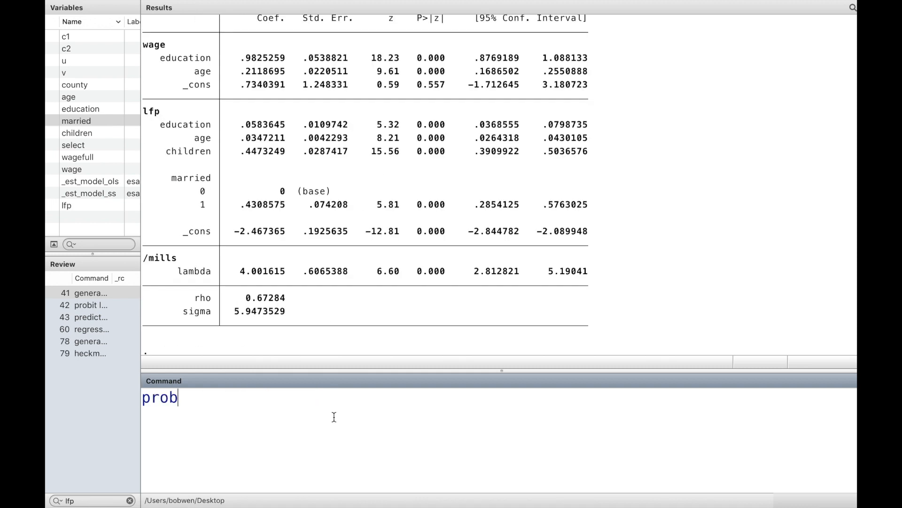
{"action": "type", "text": "it"}
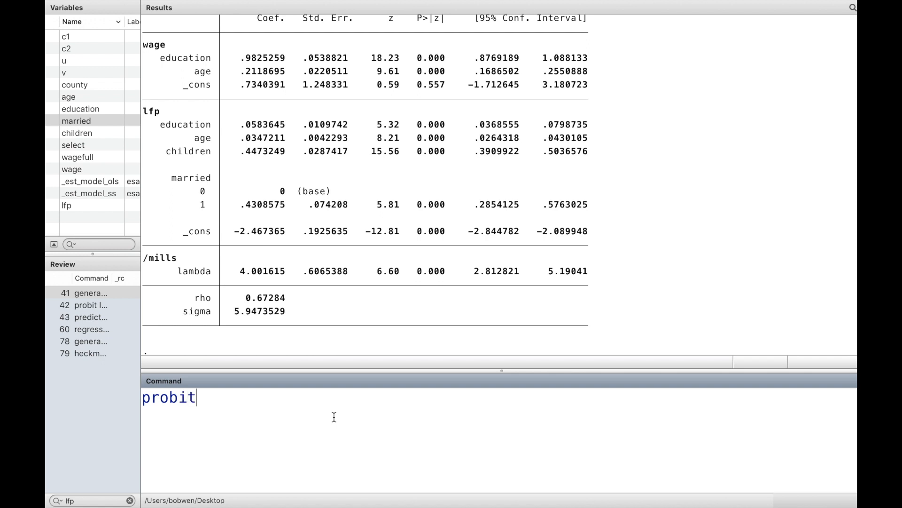
{"action": "type", "text": "lfp"}
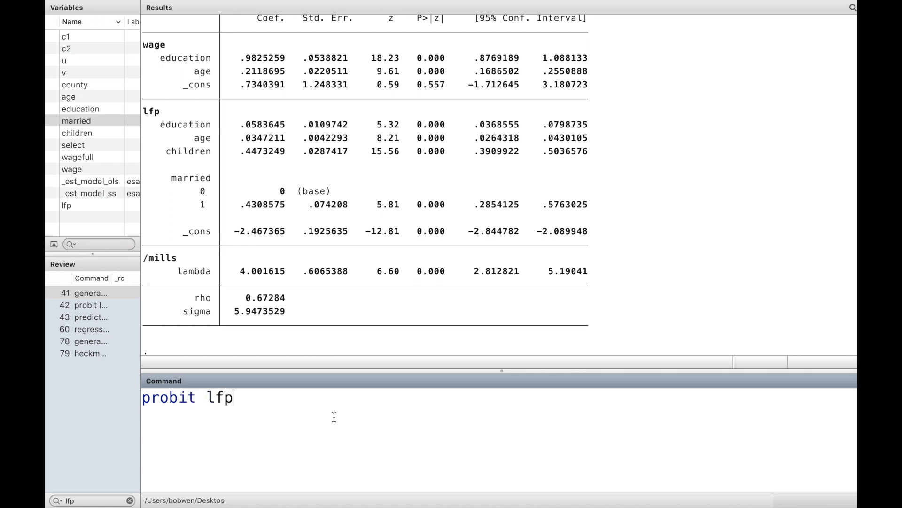
{"action": "type", "text": "educa"}
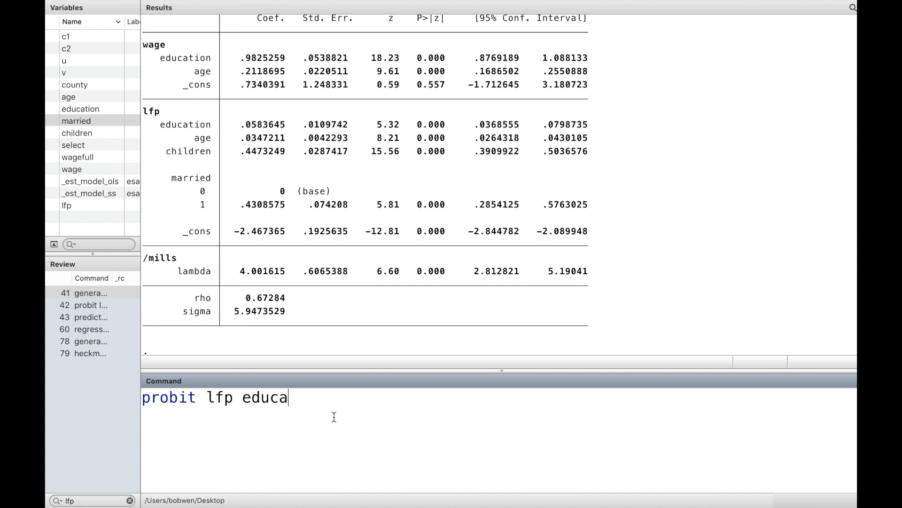
{"action": "type", "text": "tion age children i.married"}
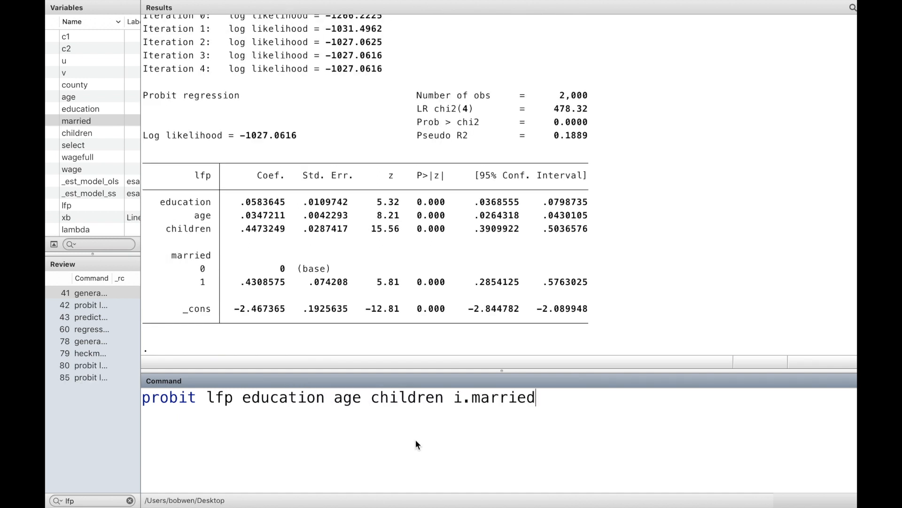
{"action": "key", "text": "Return"}
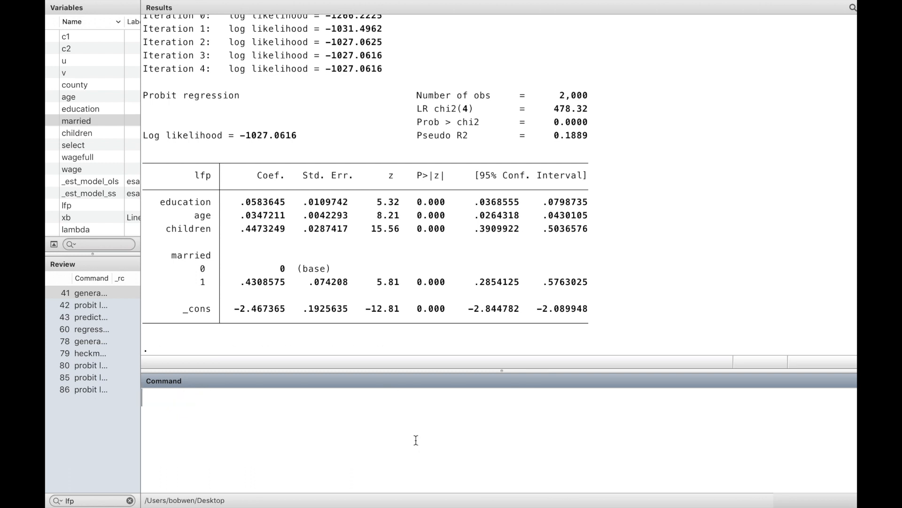
- Predict the probit linear prediction xb for the estimation sample with 'predict xb if e(sample), xb'
{"action": "type", "text": "predict"}
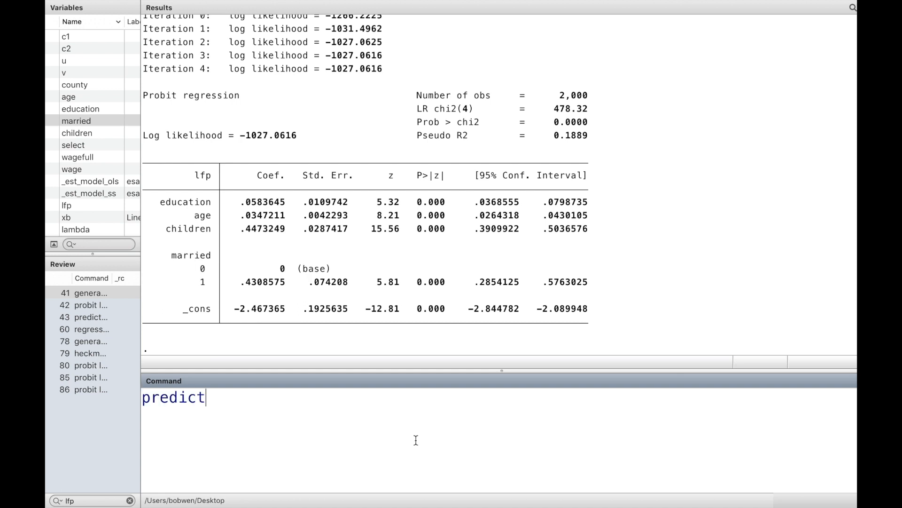
{"action": "type", "text": "xb"}
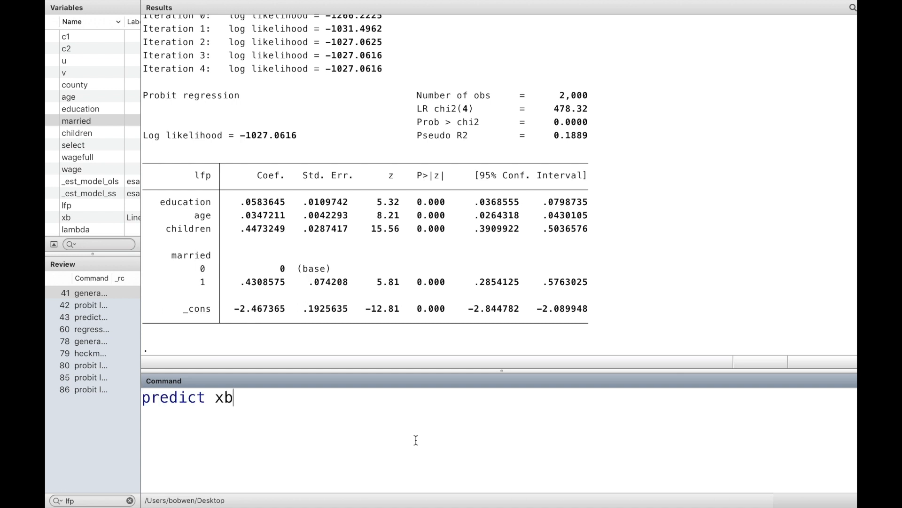
{"action": "type", "text": "if e"}
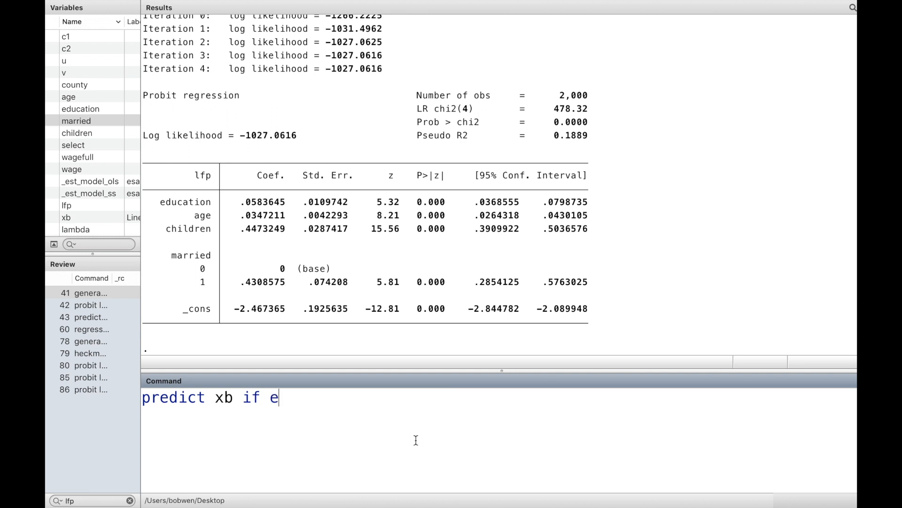
{"action": "type", "text": "(samp"}
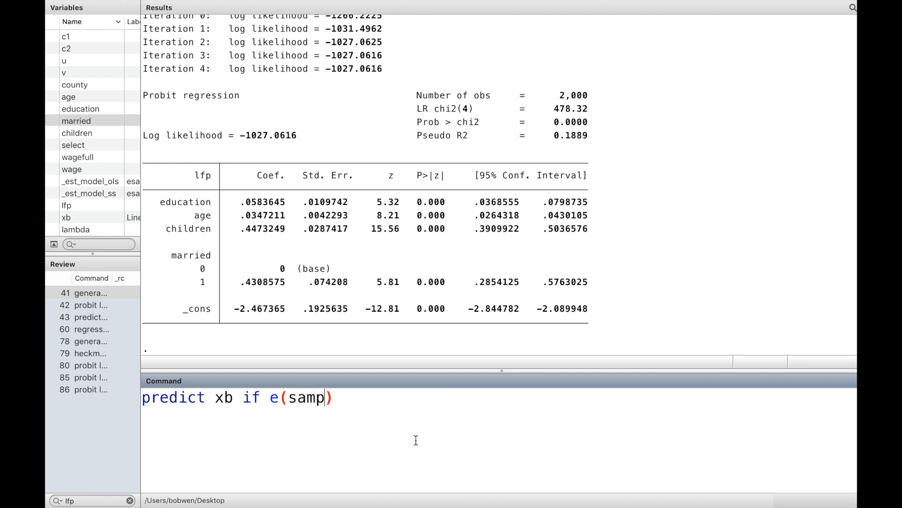
{"action": "type", "text": "le),"}
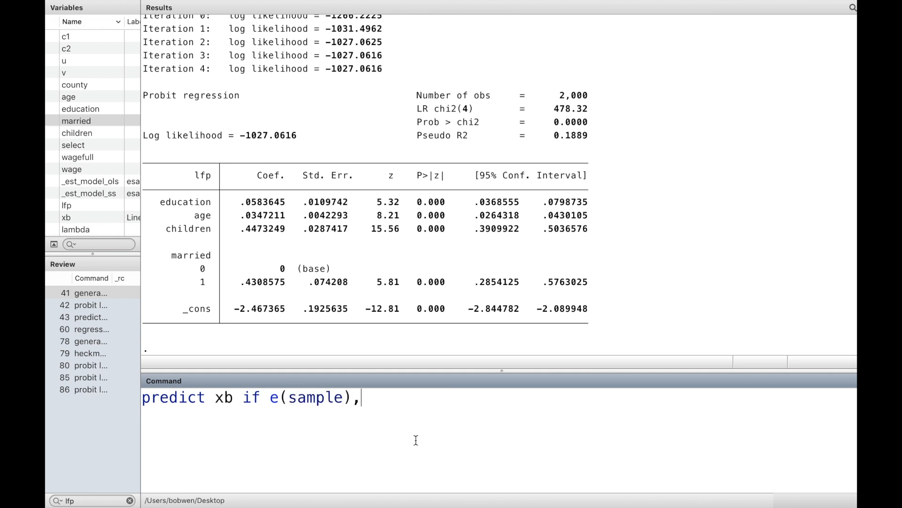
{"action": "key", "text": "Return"}
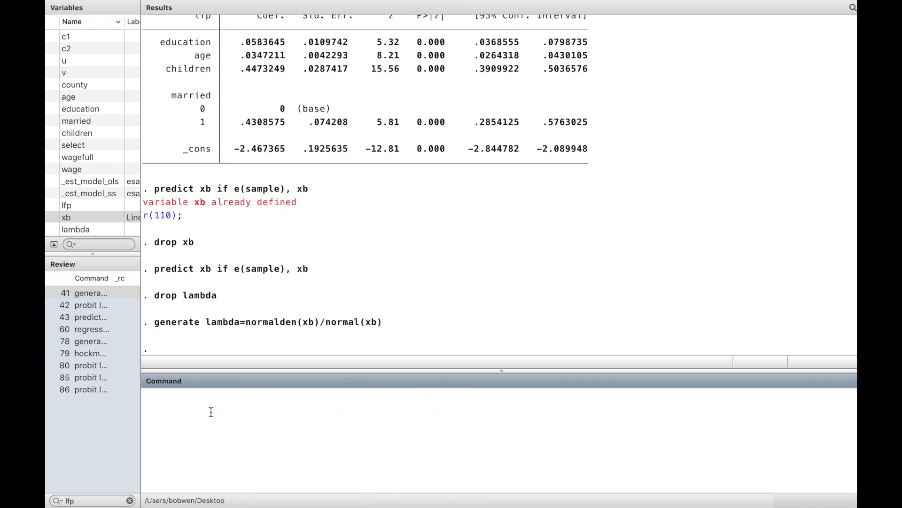
- Regress wage on education, age and lambda for the manual second-step estimates
{"action": "type", "text": "regress wage"}
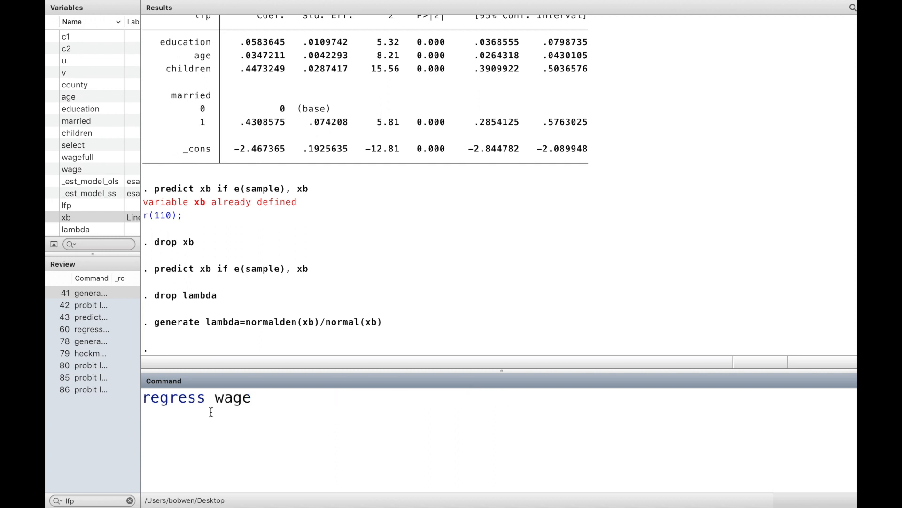
{"action": "type", "text": "edu"}
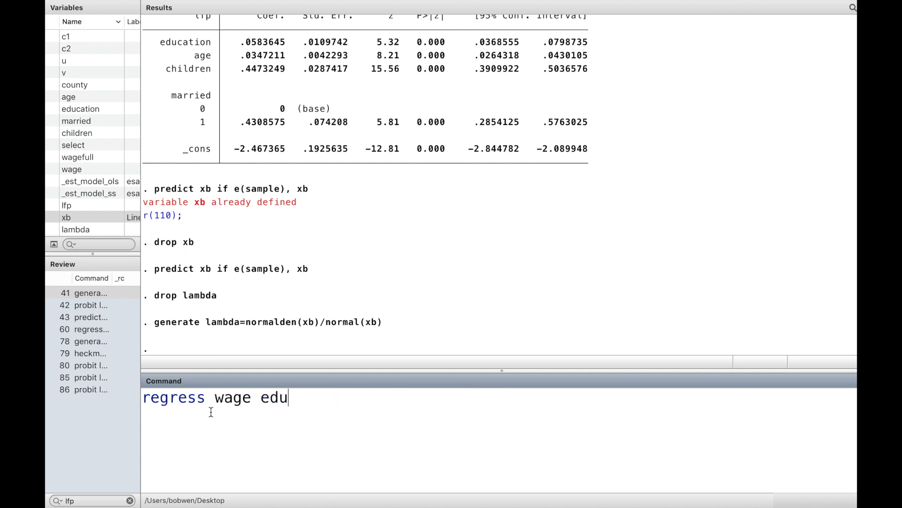
{"action": "type", "text": "cation a"}
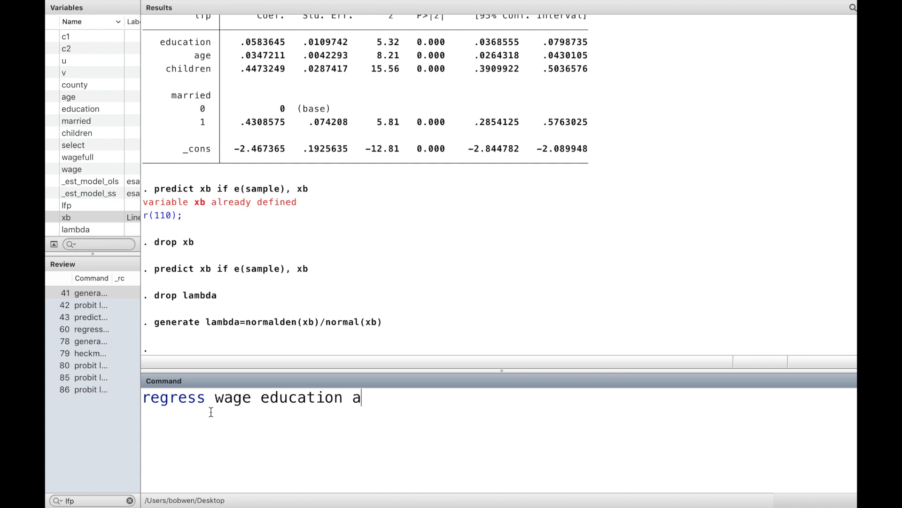
{"action": "type", "text": "ge lam"}
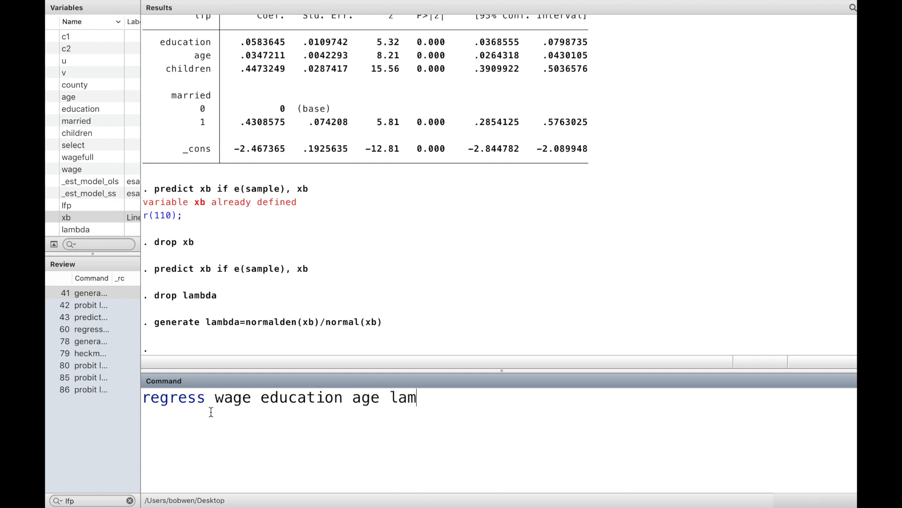
{"action": "type", "text": "bda"}
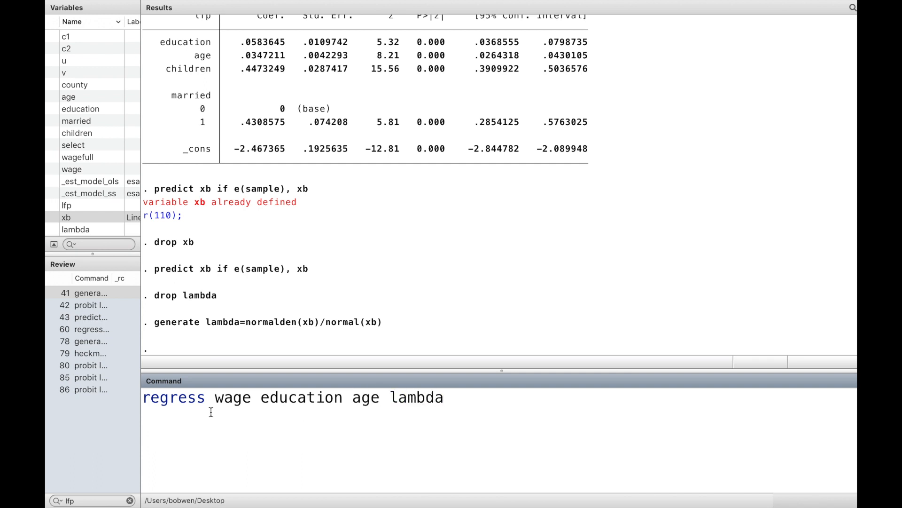
{"action": "key", "text": "Return"}
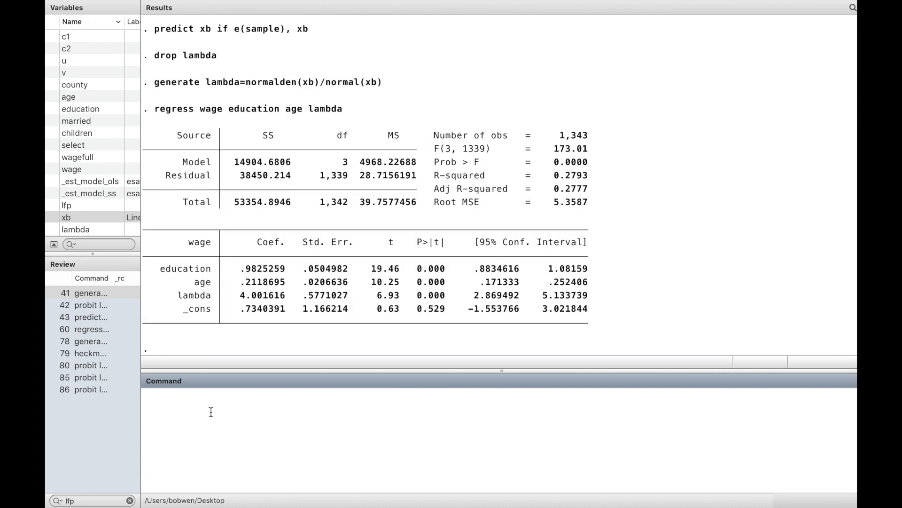
{"action": "type", "text": "estiamte"}
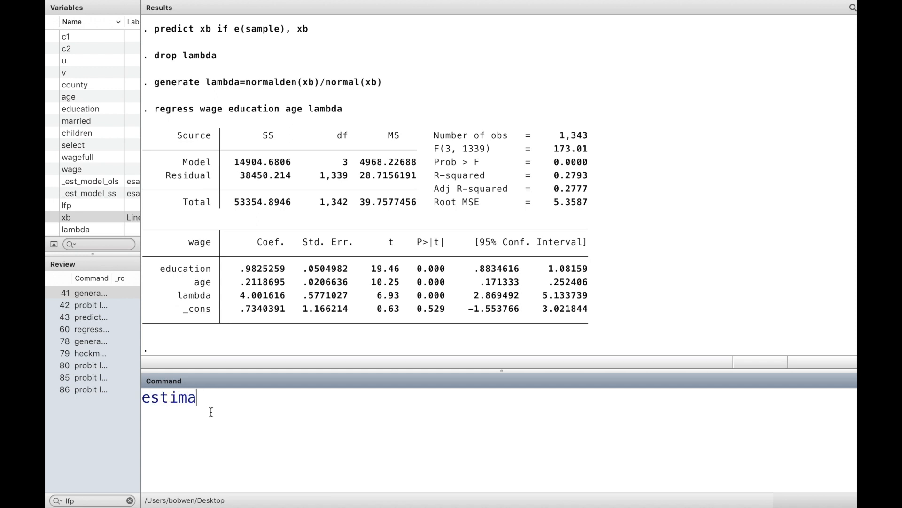
- Store the manual two-step regression estimates as model_manual
{"action": "type", "text": "tes"}
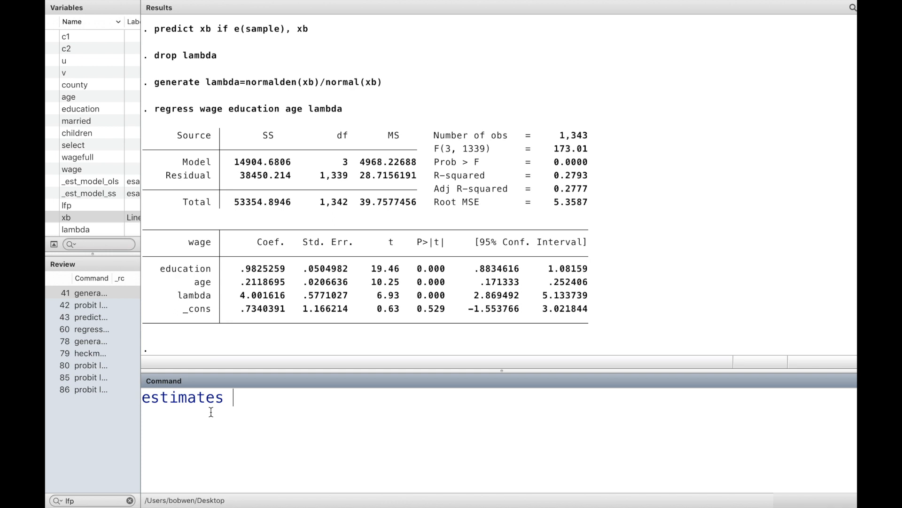
{"action": "type", "text": "store"}
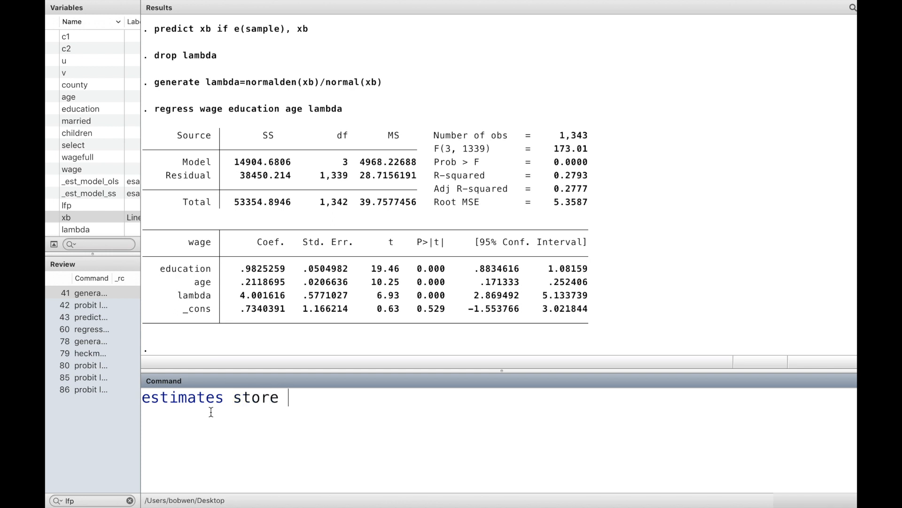
{"action": "type", "text": "model_"}
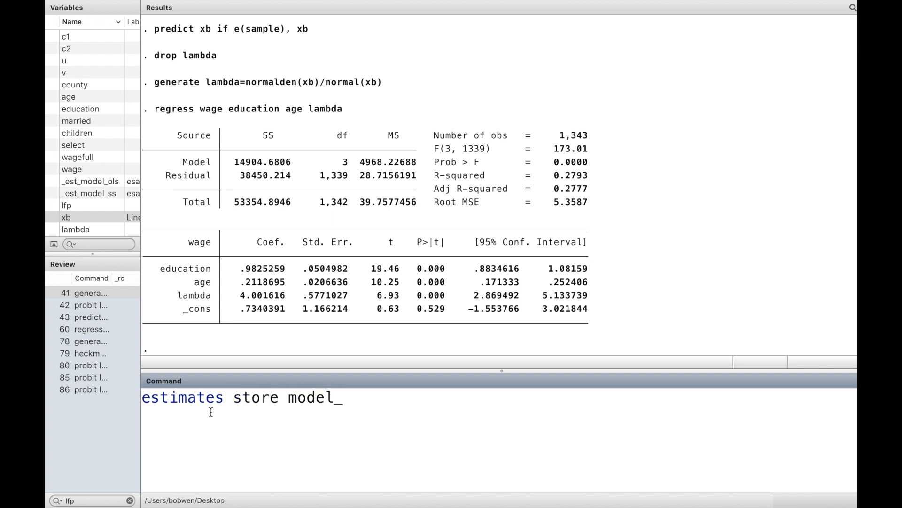
{"action": "type", "text": "man"}
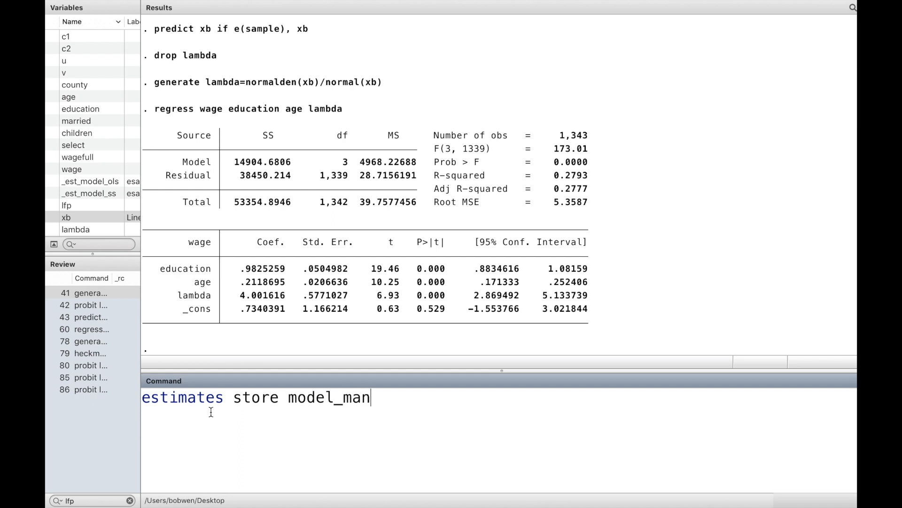
{"action": "key", "text": "Return"}
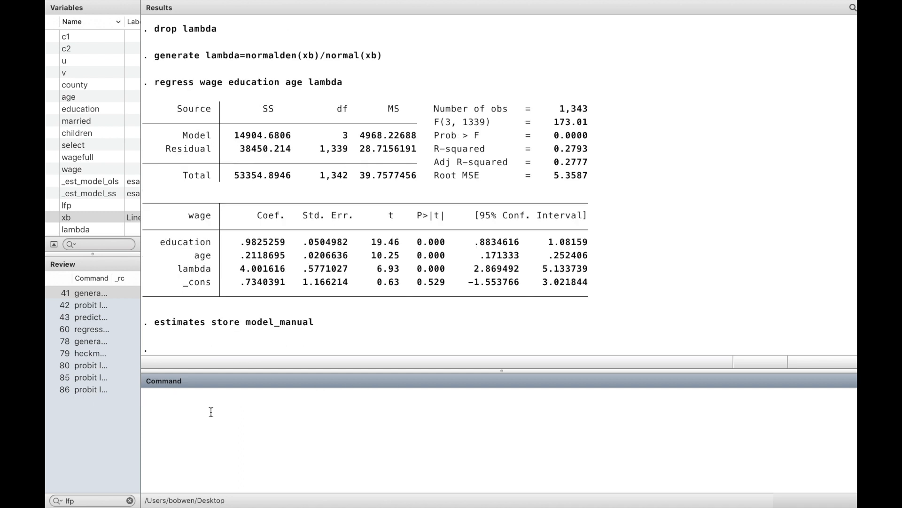
- Produce an estimates table of model_ols, model_ss and model_manual with b(%9.4f) and stars
{"action": "type", "text": "es"}
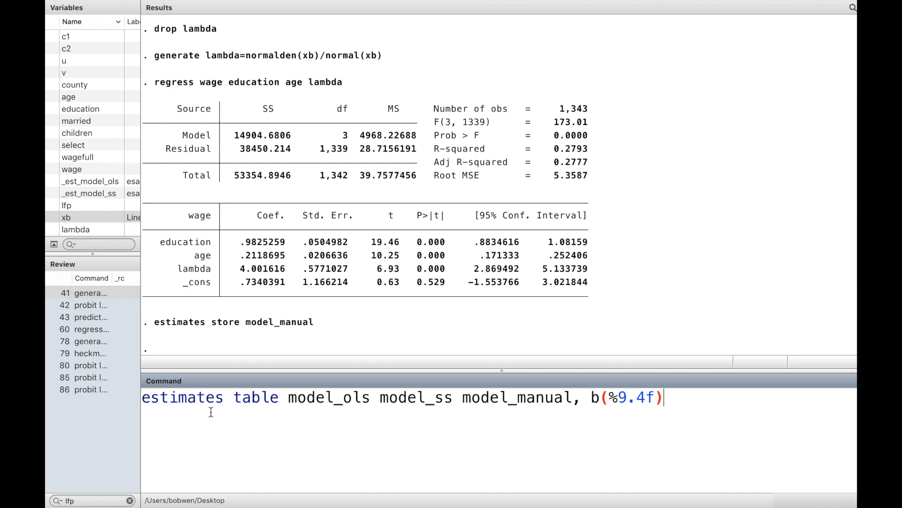
{"action": "type", "text": "star"}
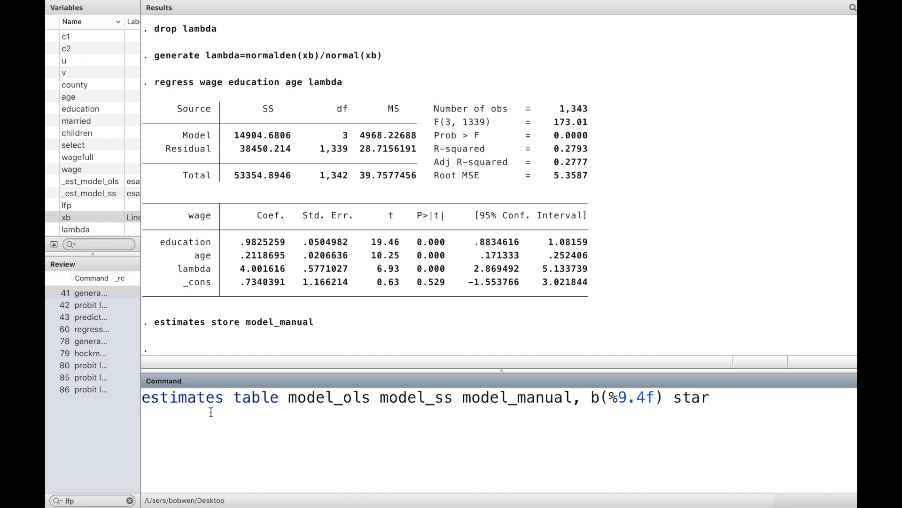
{"action": "key", "text": "Return"}
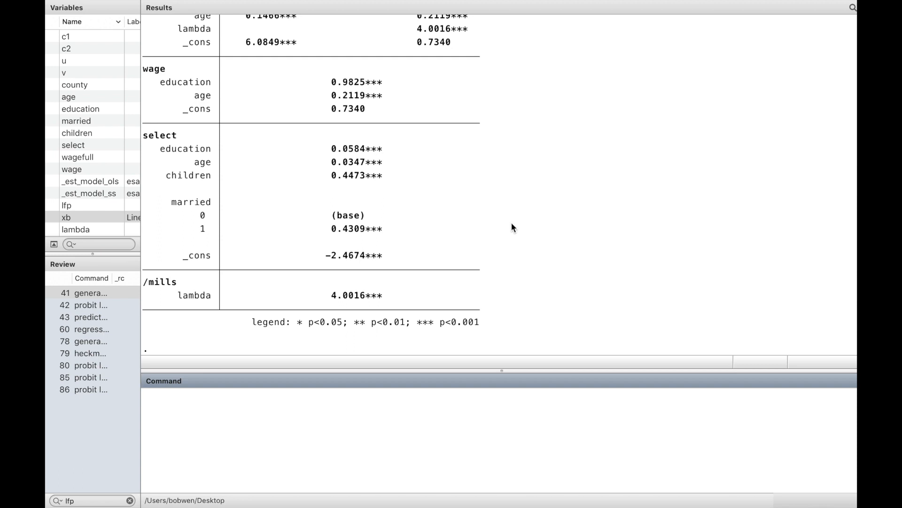
- Scroll the Results window to review the three-model comparison table
{"action": "scroll", "scroll_direction": "up", "scroll_amount": 3}
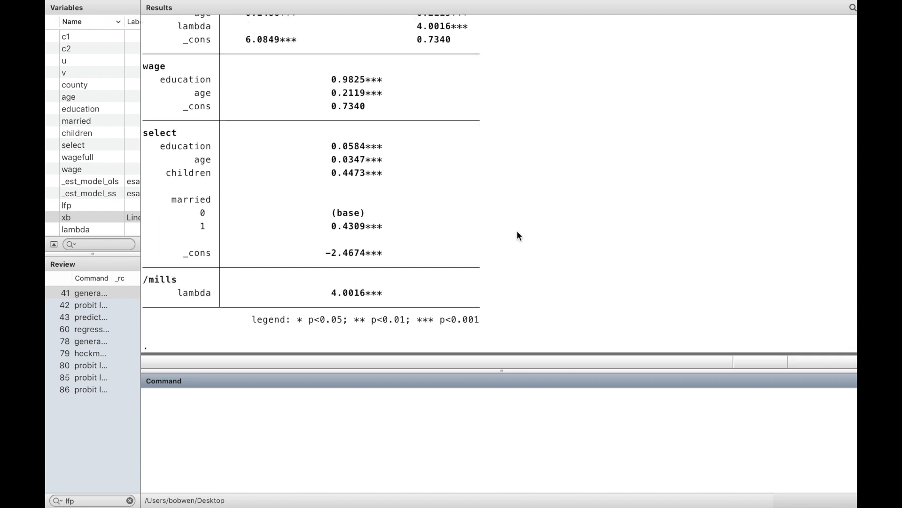
{"action": "scroll", "scroll_direction": "up", "scroll_amount": 3}
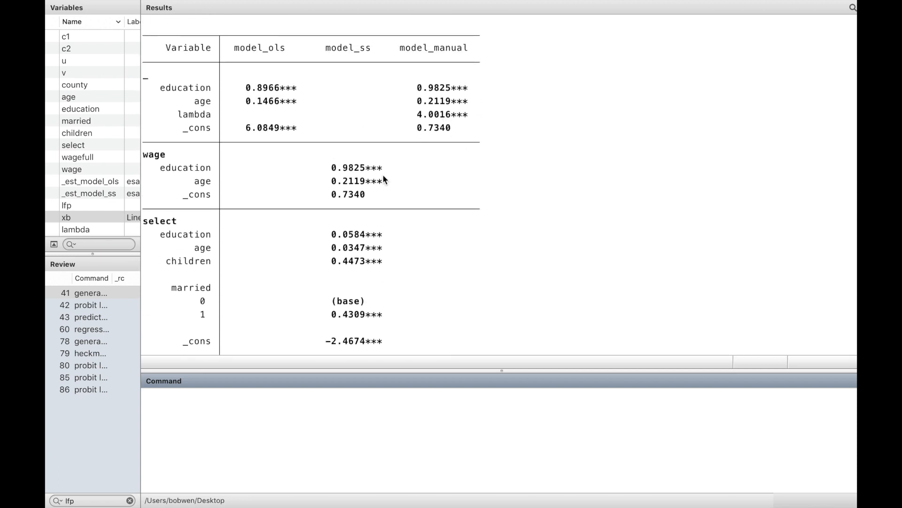
{"action": "mouse_move", "coordinate": [359, 185]}
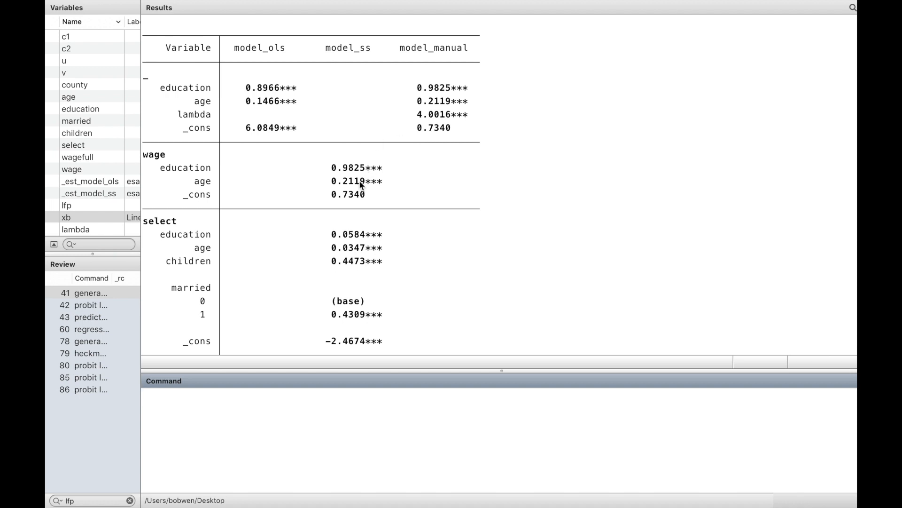
{"action": "mouse_move", "coordinate": [400, 176]}
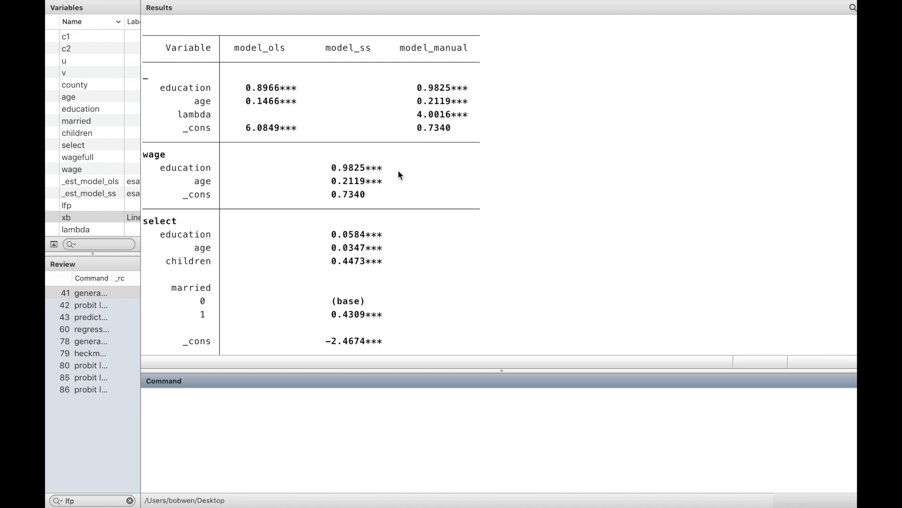
{"action": "mouse_move", "coordinate": [437, 201]}
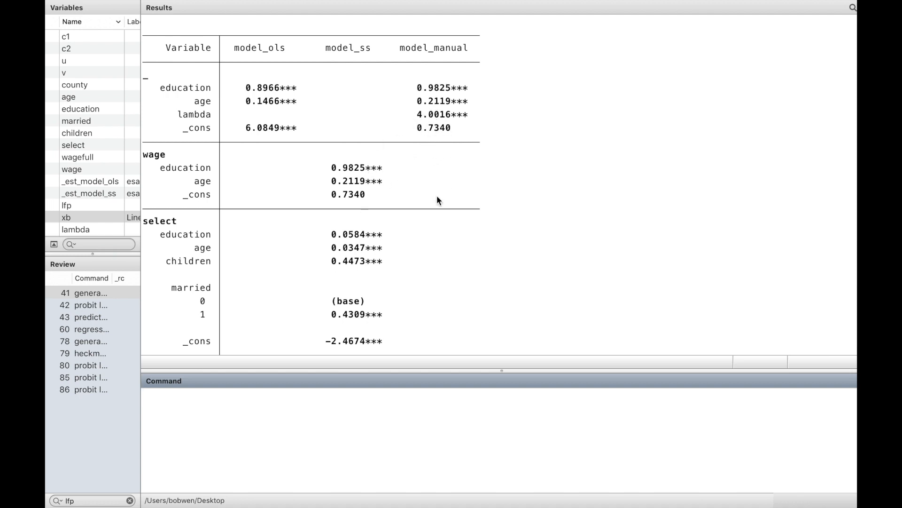
{"action": "scroll", "scroll_direction": "down", "scroll_amount": 3}
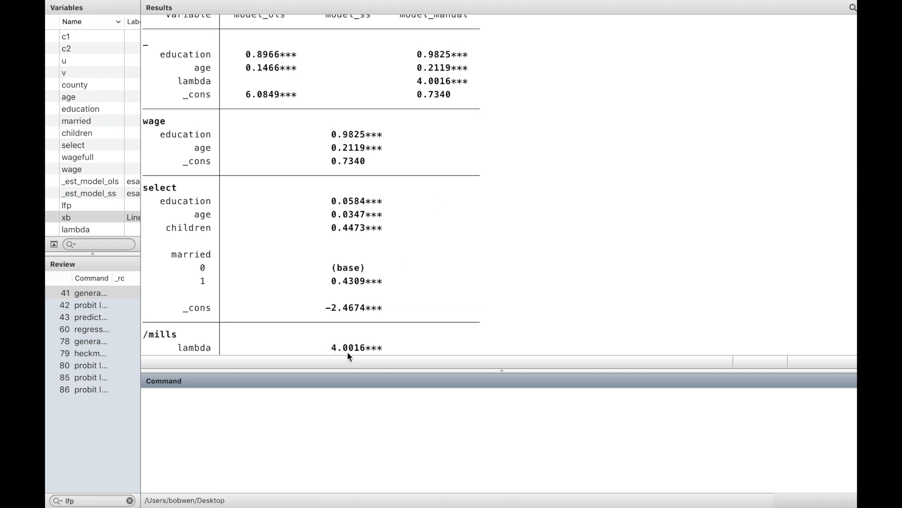
{"action": "scroll", "scroll_direction": "up", "scroll_amount": 3}
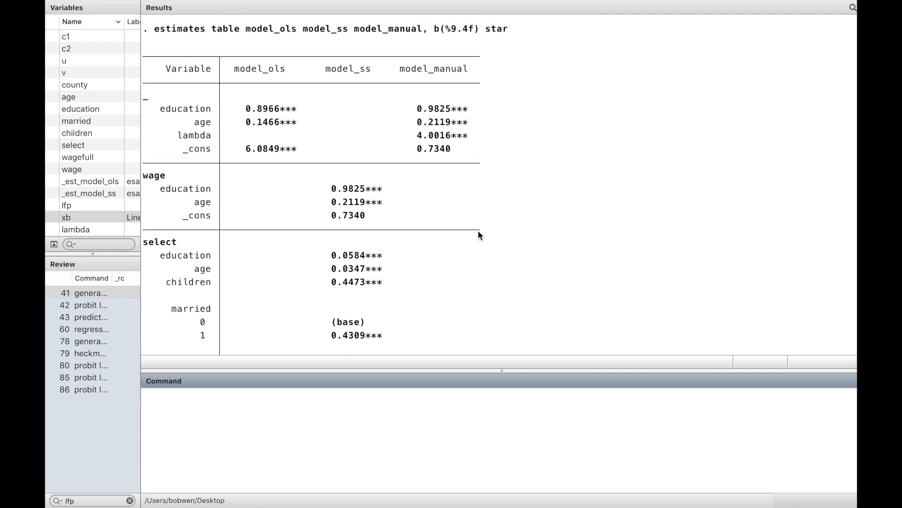
{"action": "mouse_move", "coordinate": [285, 419]}
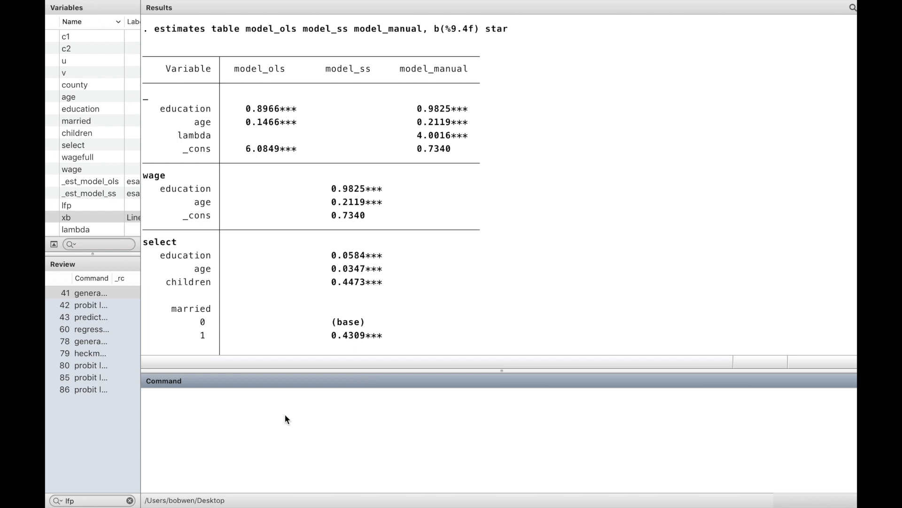
- Enter eregress wage education age with an empty select() option in the Command window
{"action": "type", "text": "eregress wage educatio"}
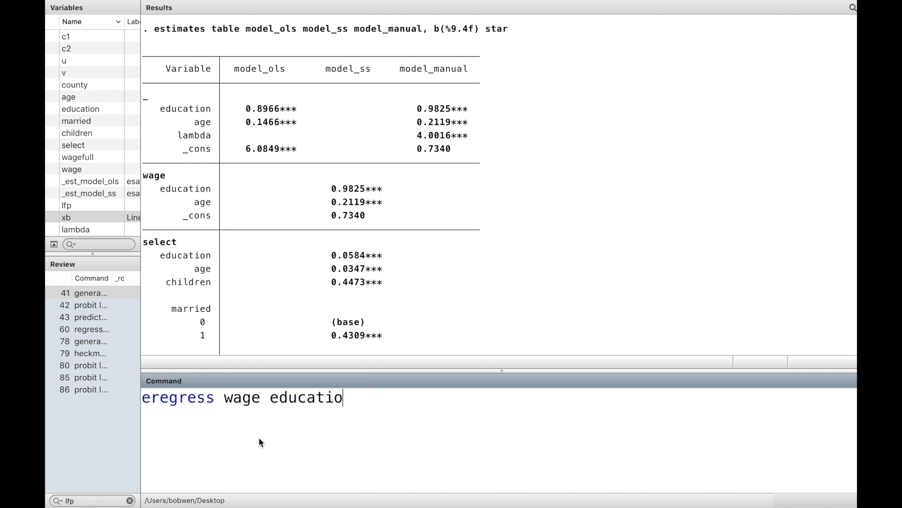
{"action": "type", "text": "age"}
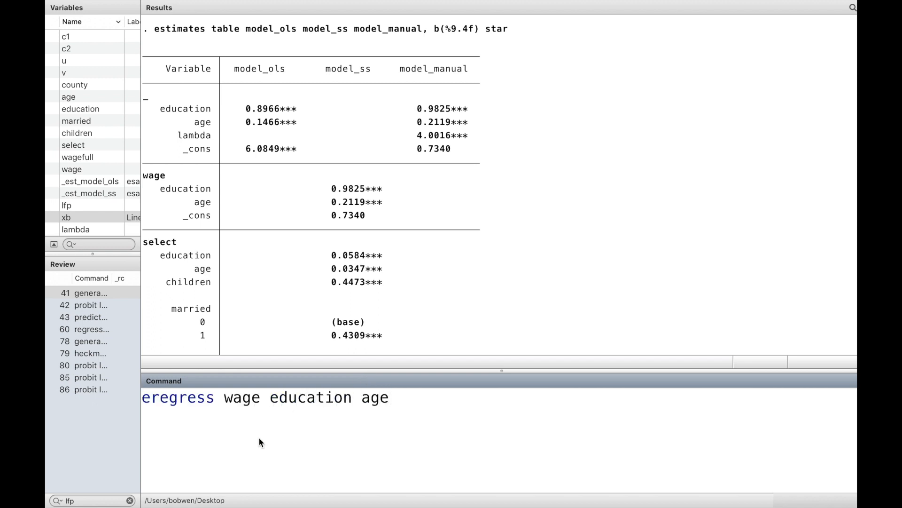
{"action": "type", "text": ", sele"}
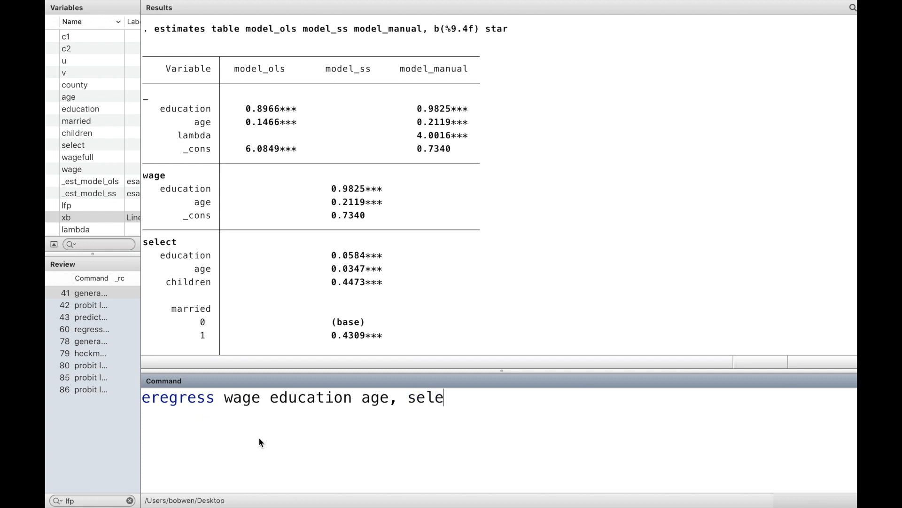
{"action": "type", "text": "ct()"}
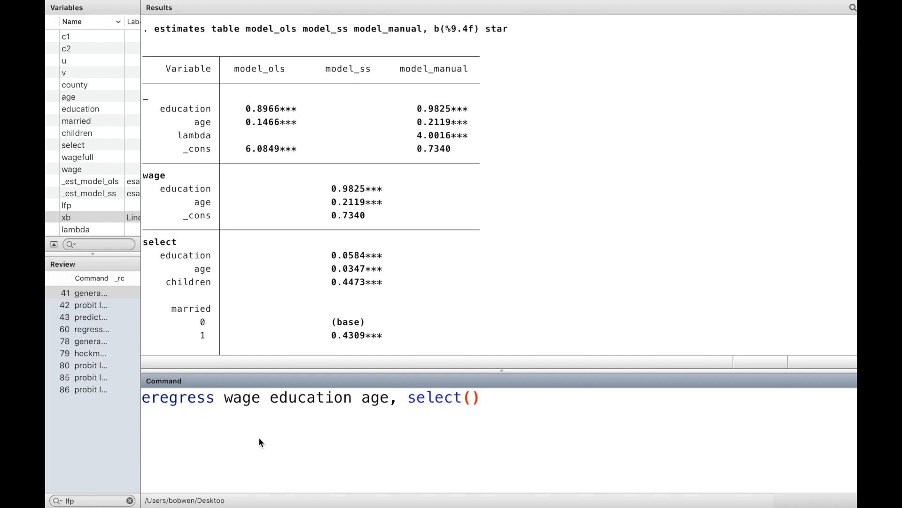
- Fill the selection equation as lfp=education age children married, leaving the command unrun
{"action": "left_click", "coordinate": [471, 396]}
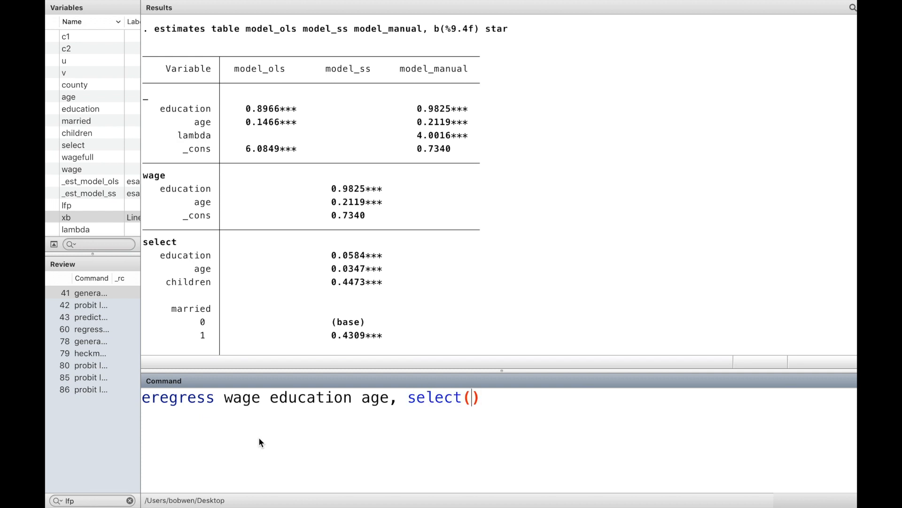
{"action": "type", "text": "lfp"}
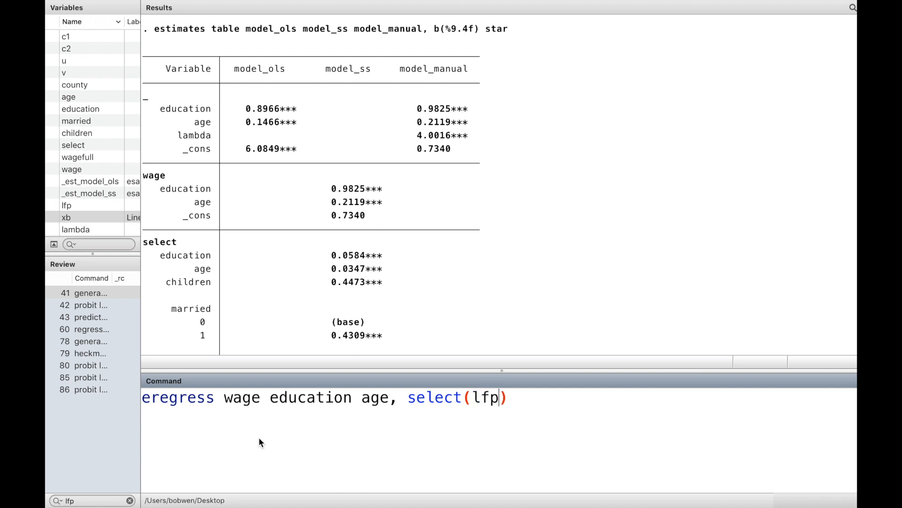
{"action": "type", "text": "=educa"}
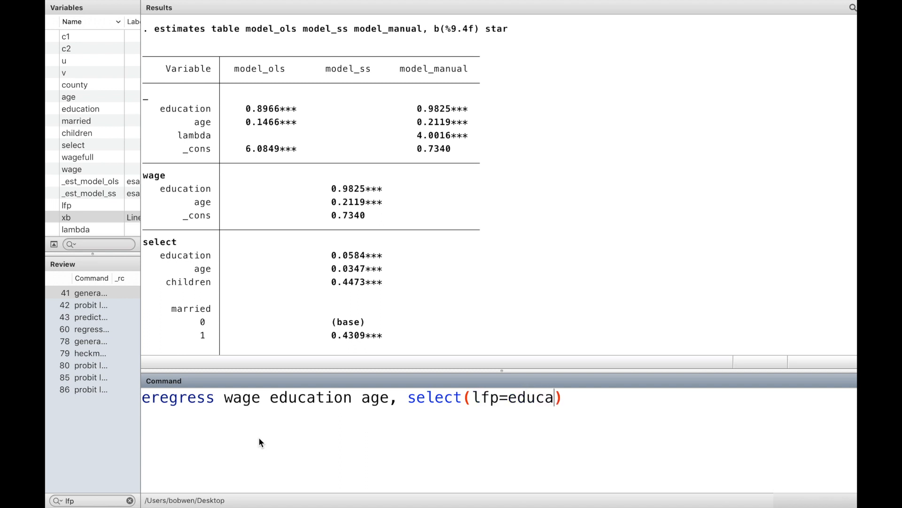
{"action": "type", "text": "tion age"}
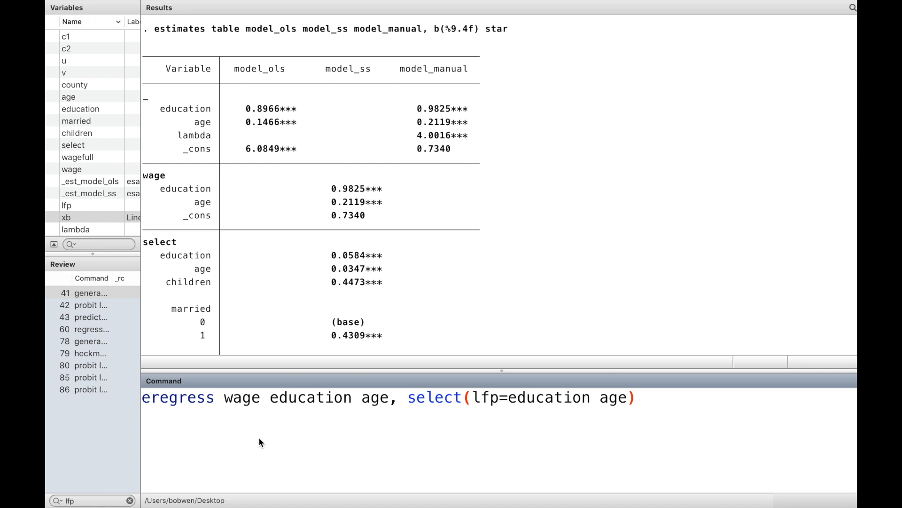
{"action": "type", "text": "child"}
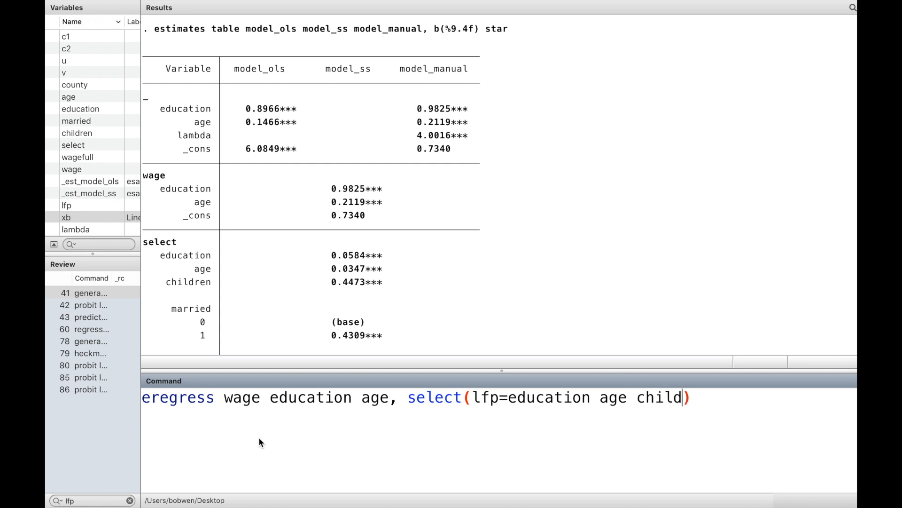
{"action": "type", "text": "en"}
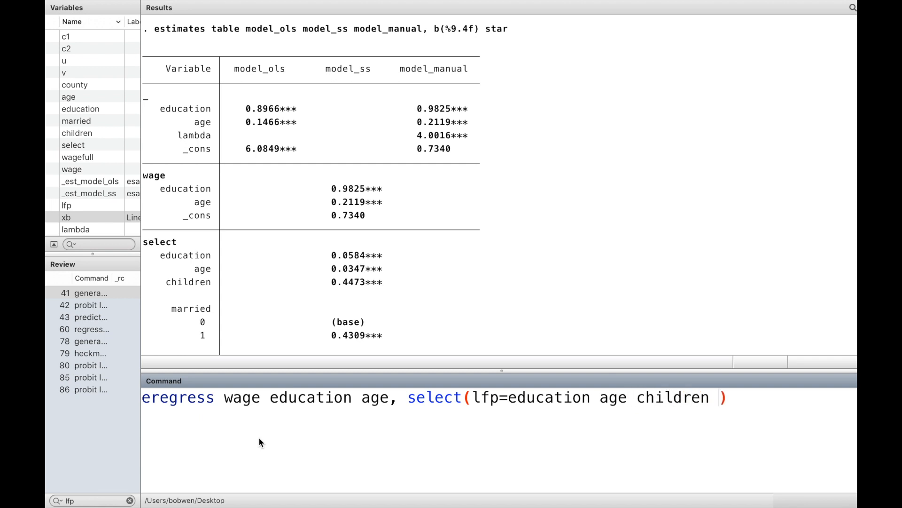
{"action": "type", "text": "married"}
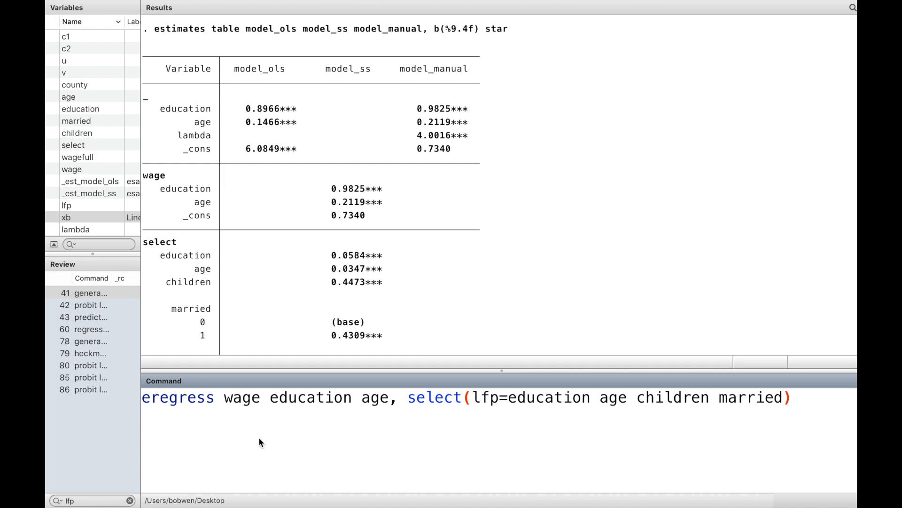